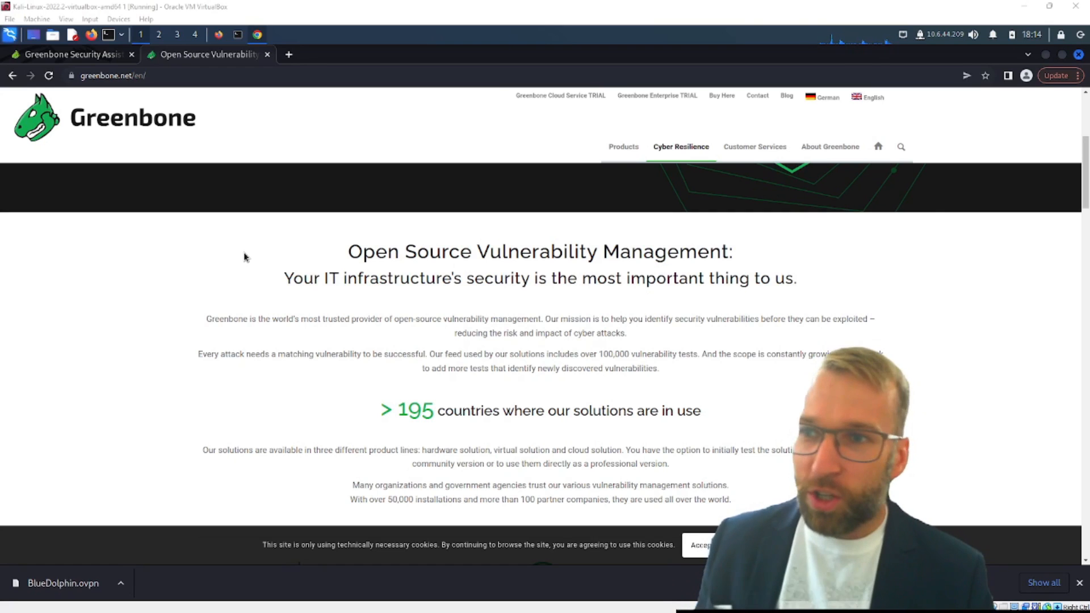
Step: Scroll through the current page, then return to the Greenbone Security Assistant tab
{"action": "scroll", "scroll_direction": "down", "scroll_amount": 3}
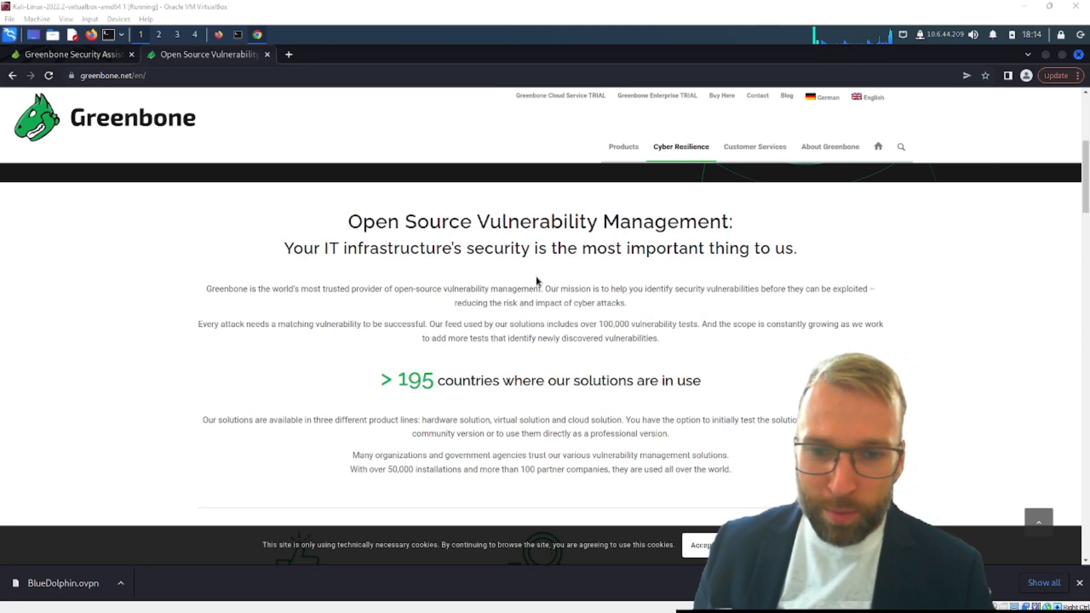
{"action": "scroll", "scroll_direction": "down", "scroll_amount": 3}
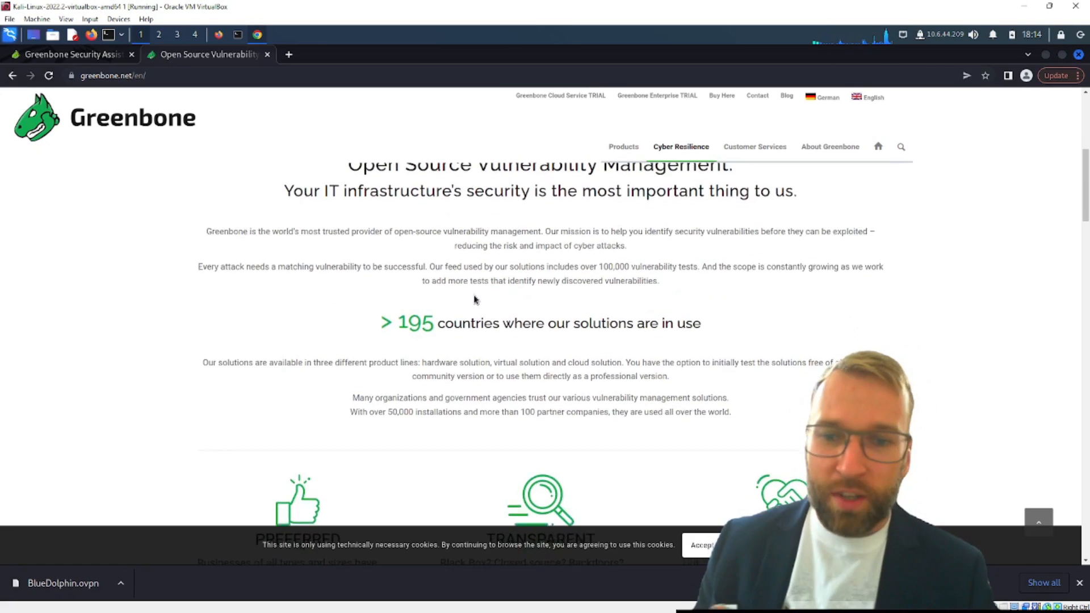
{"action": "scroll", "scroll_direction": "down", "scroll_amount": 3}
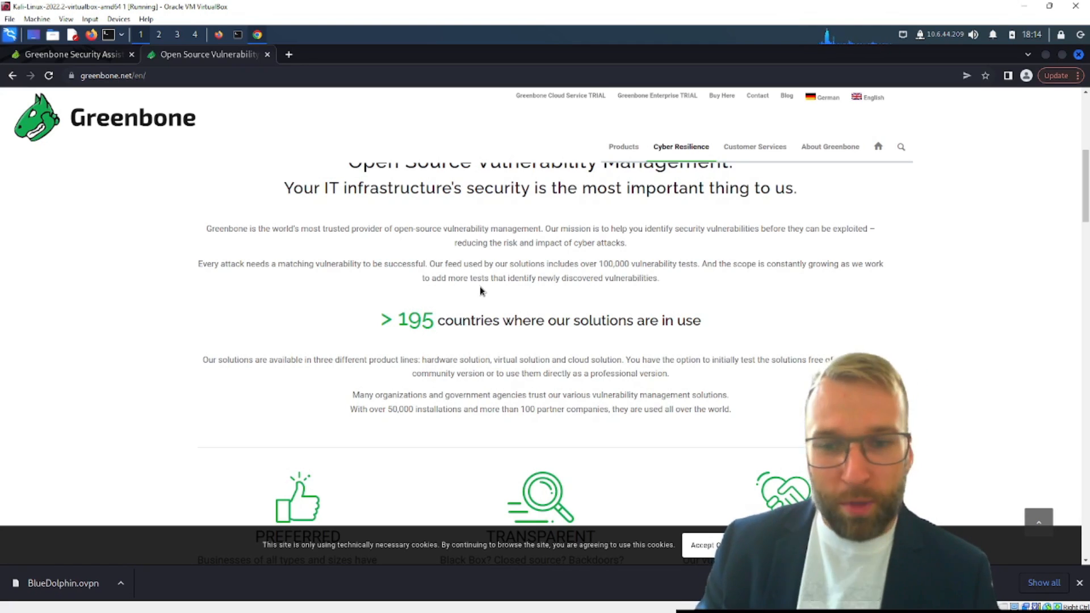
{"action": "scroll", "scroll_direction": "down", "scroll_amount": 3}
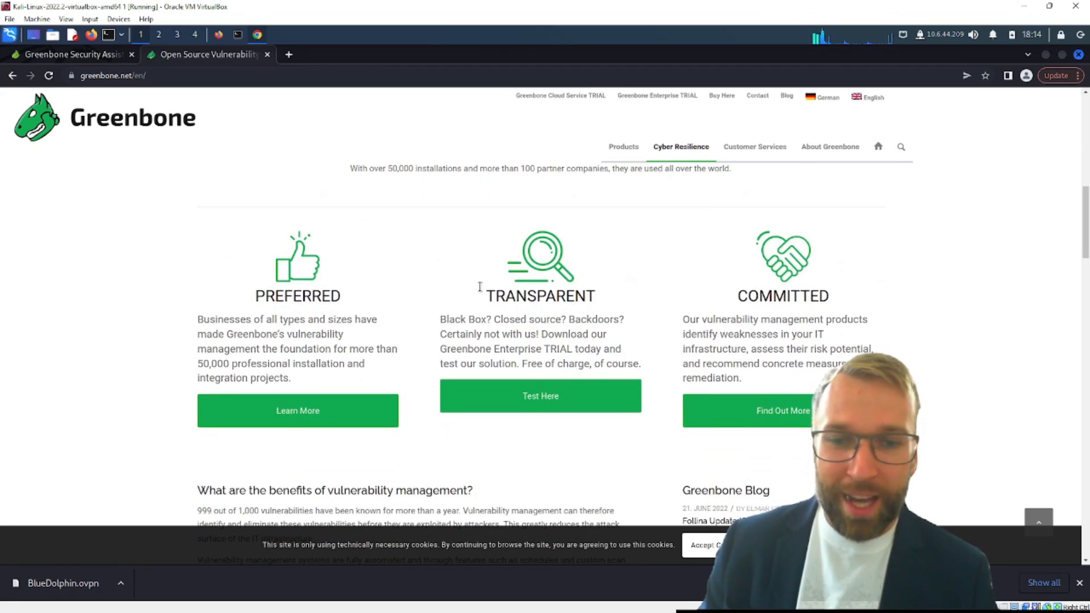
{"action": "scroll", "scroll_direction": "down", "scroll_amount": 3}
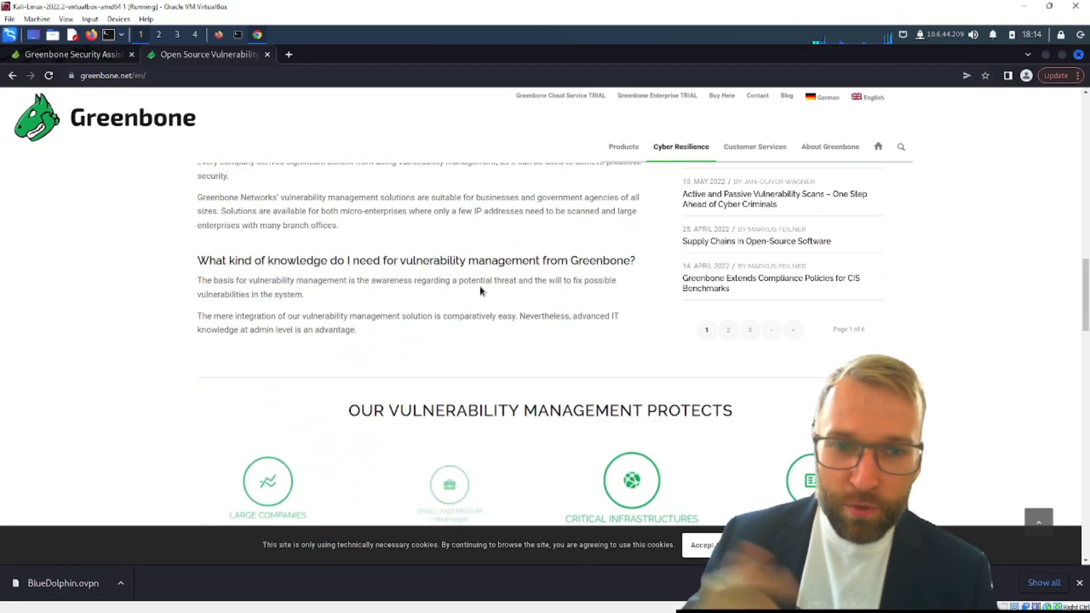
{"action": "scroll", "scroll_direction": "down", "scroll_amount": 3}
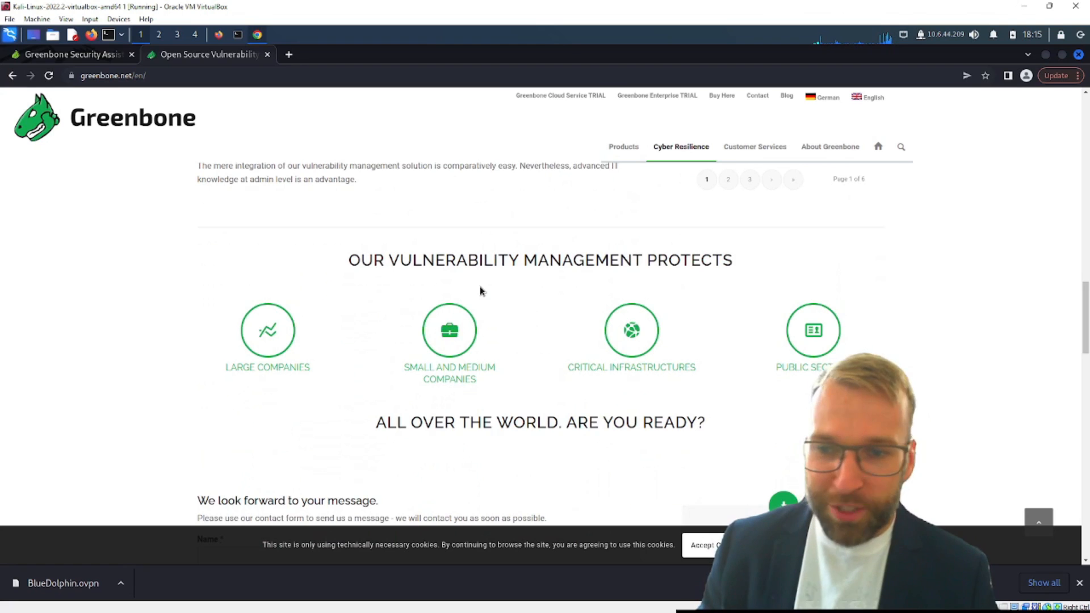
{"action": "scroll", "scroll_direction": "down", "scroll_amount": 3}
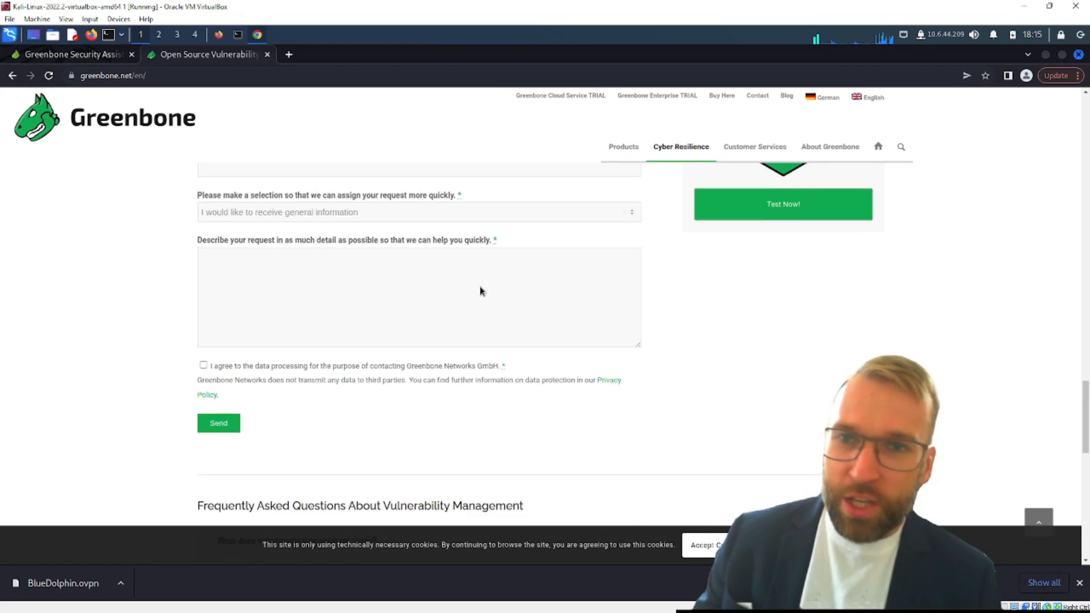
{"action": "left_click", "coordinate": [69, 54]}
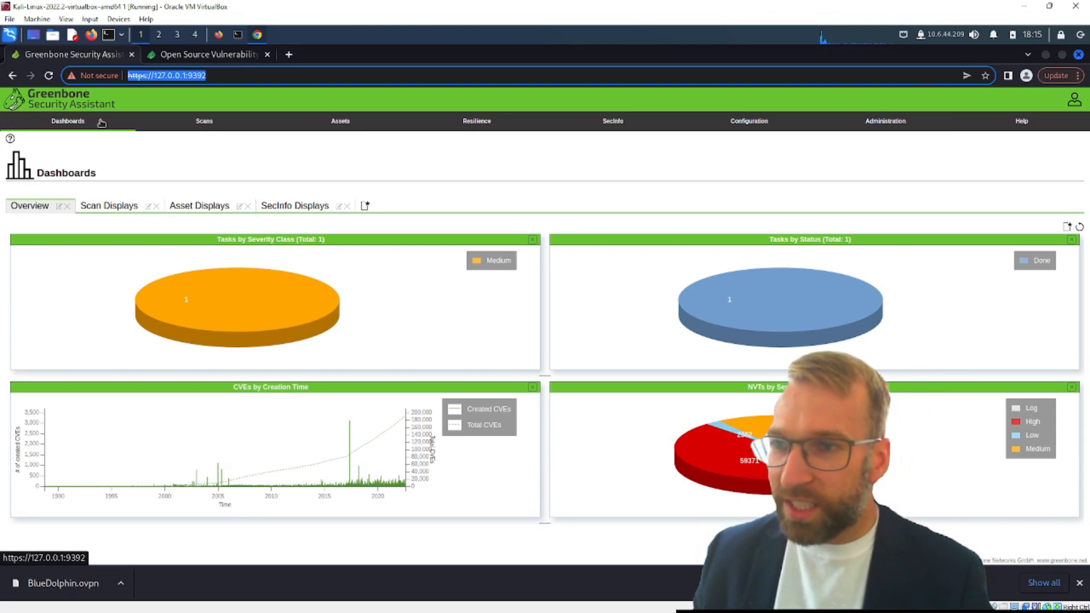
Step: View the Overview, Scan, Asset and SecInfo dashboard charts in turn
{"action": "left_click", "coordinate": [109, 205]}
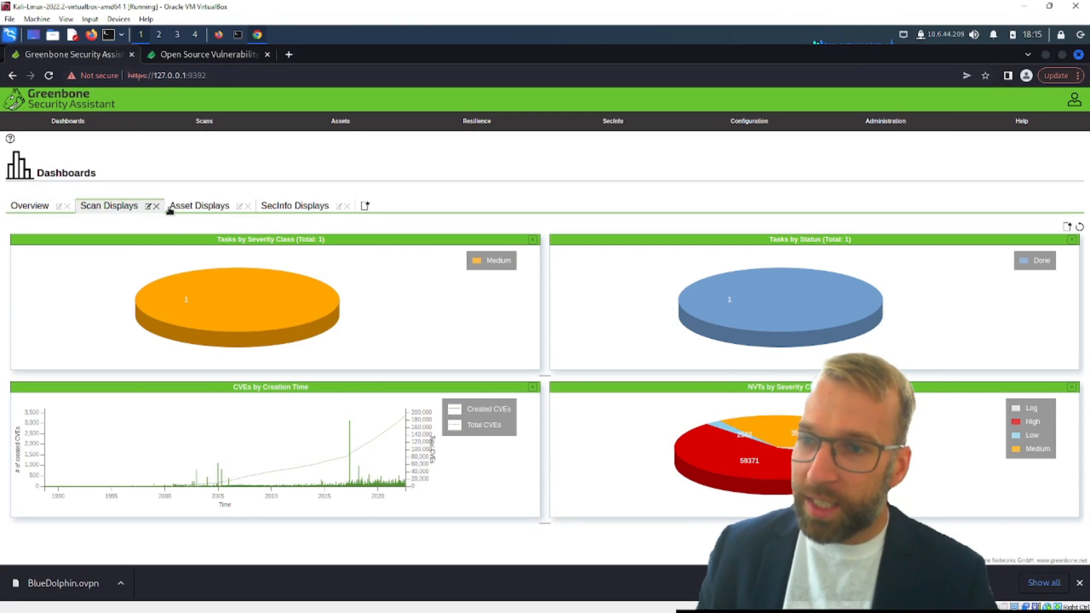
{"action": "left_click", "coordinate": [198, 205]}
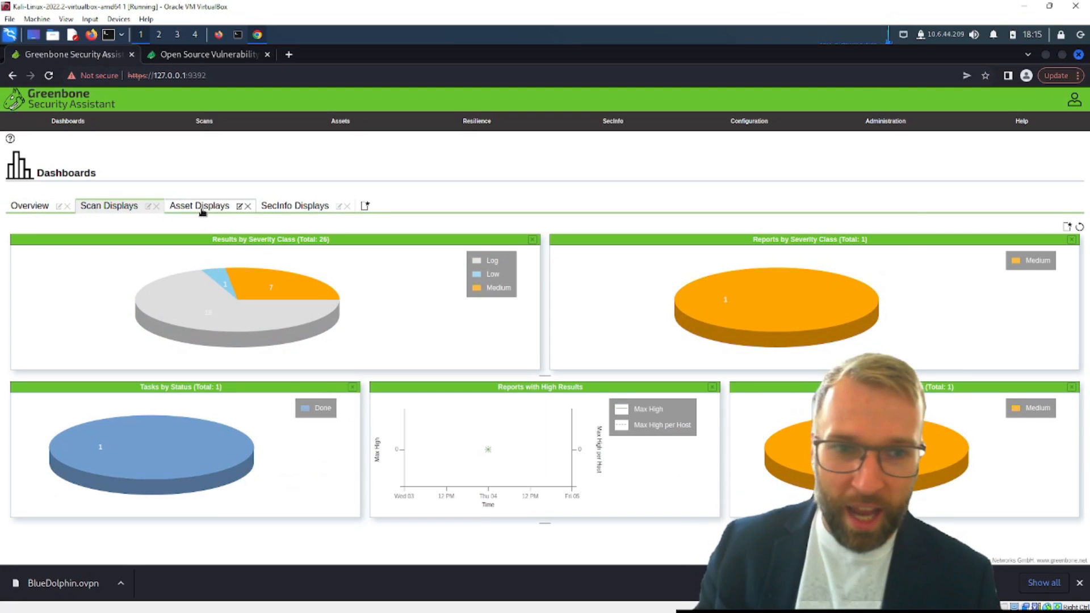
{"action": "left_click", "coordinate": [199, 205]}
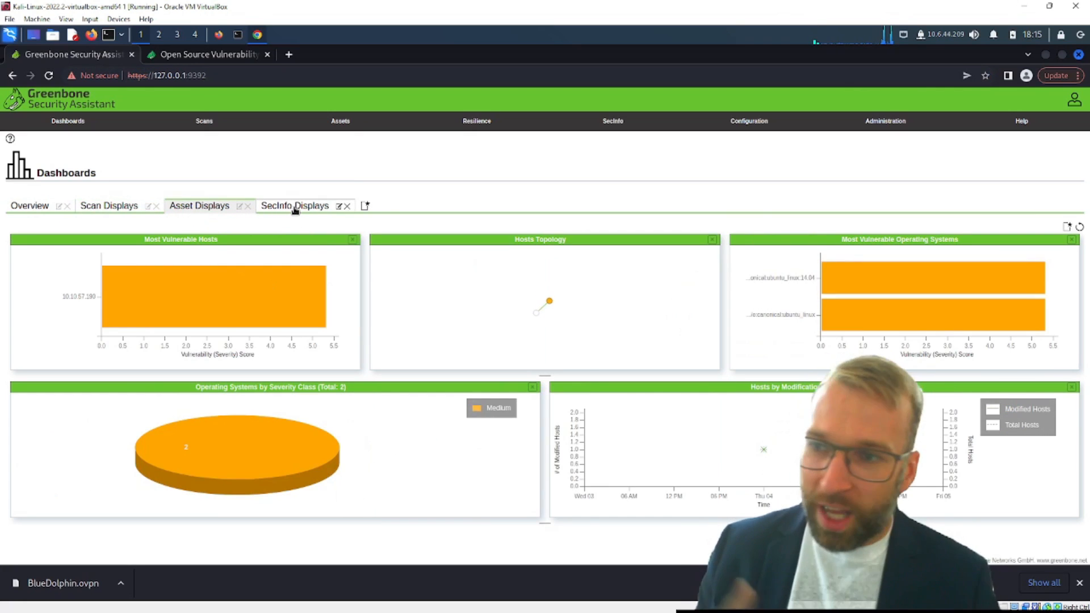
{"action": "left_click", "coordinate": [295, 206]}
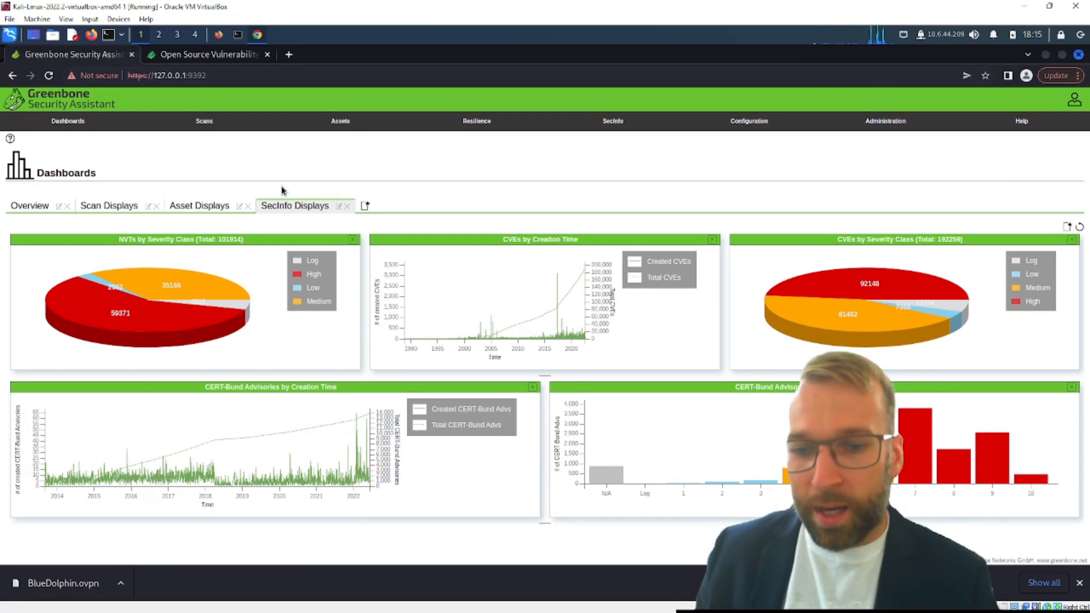
{"action": "left_click", "coordinate": [203, 120]}
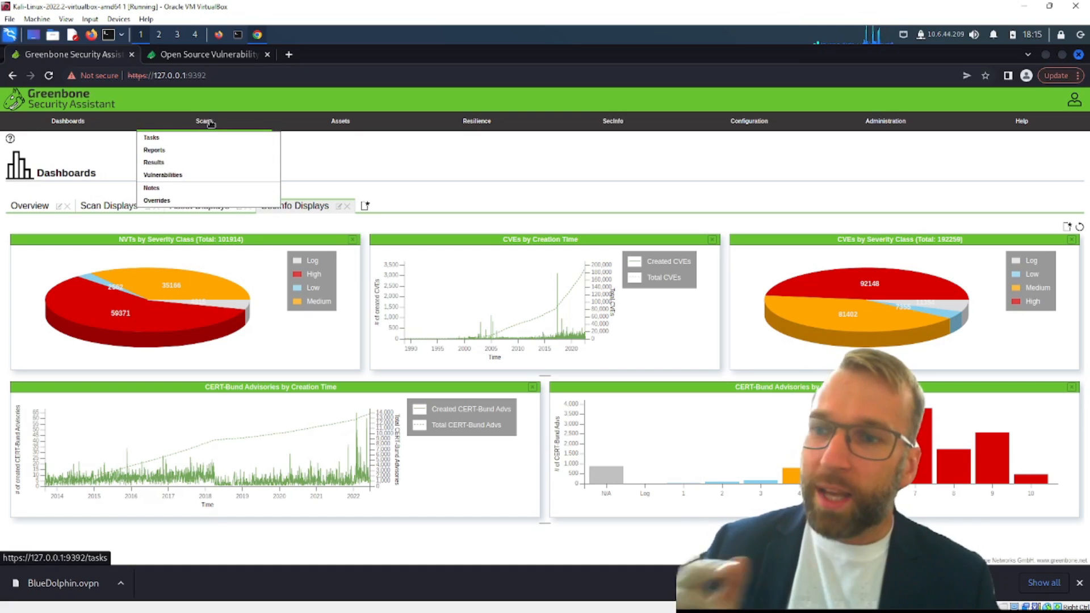
Step: Check the completed Test Task on Tasks, then its single medium-severity report on Reports
{"action": "left_click", "coordinate": [151, 137]}
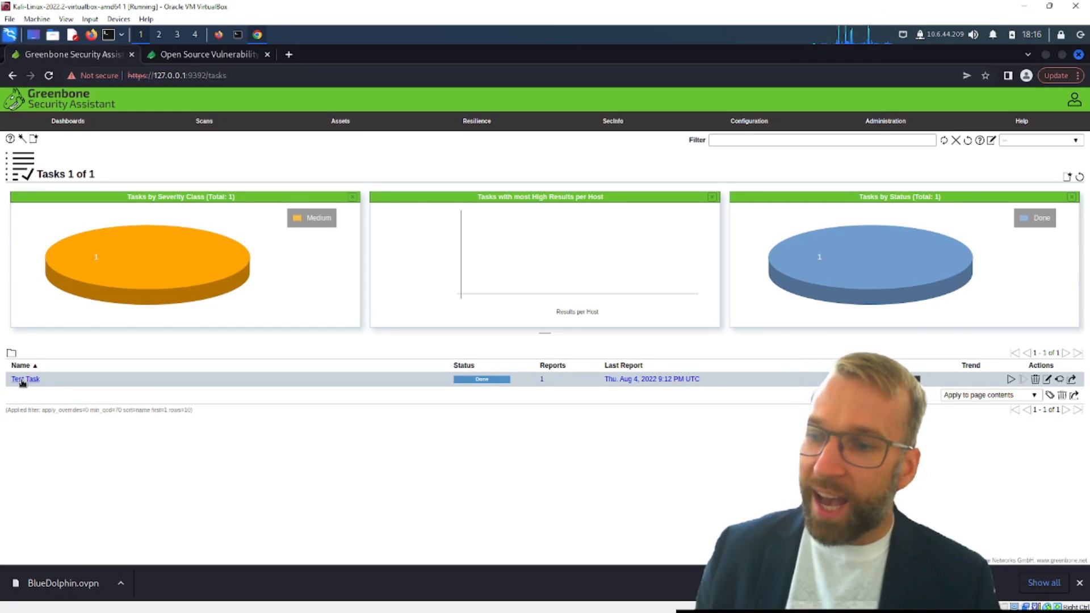
{"action": "left_click", "coordinate": [204, 120]}
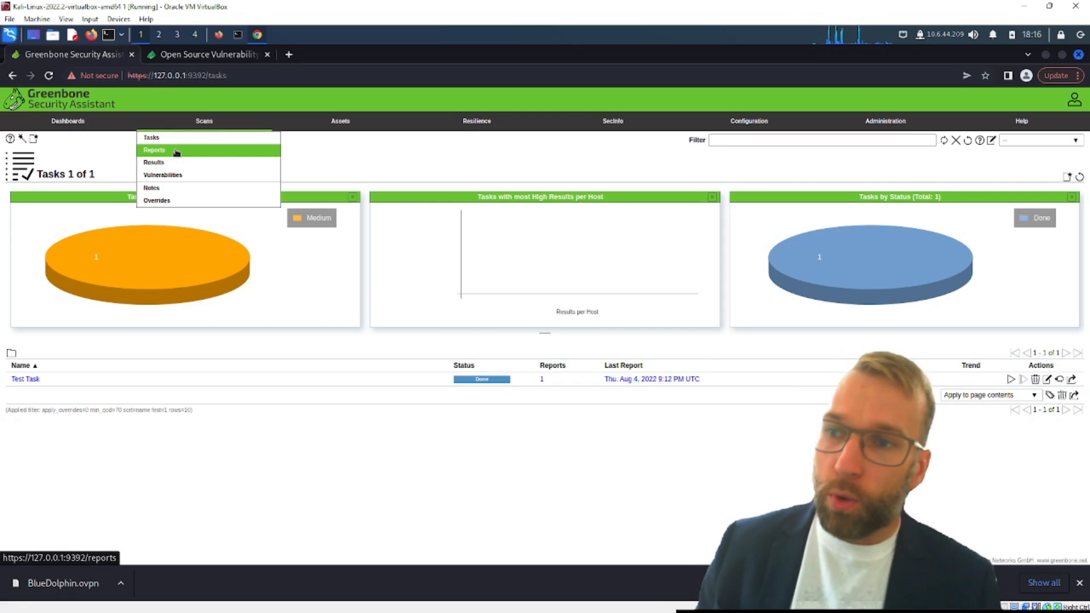
{"action": "left_click", "coordinate": [154, 150]}
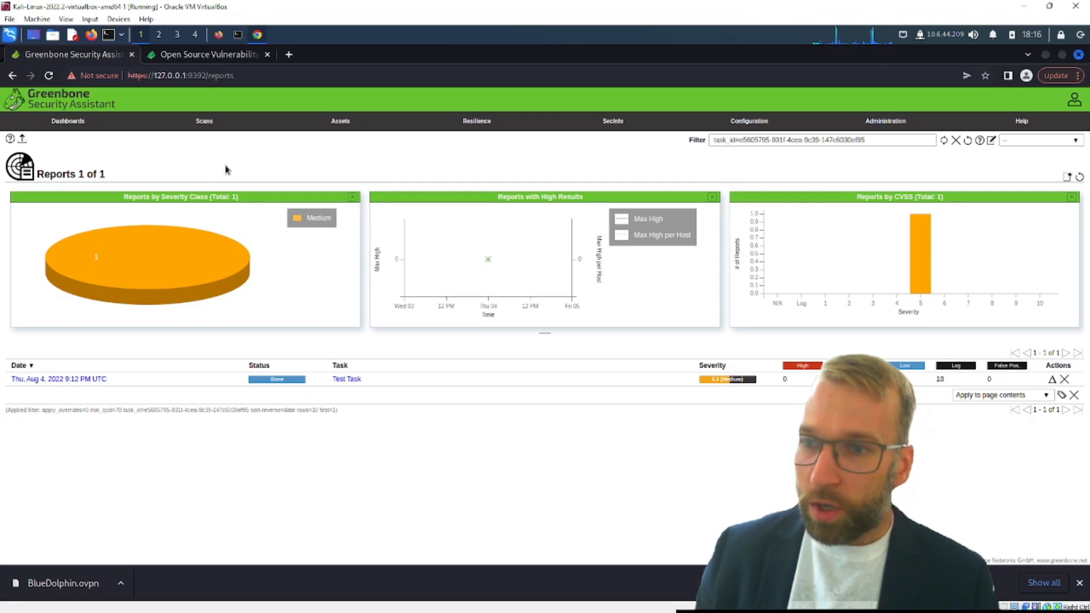
{"action": "left_click", "coordinate": [204, 120]}
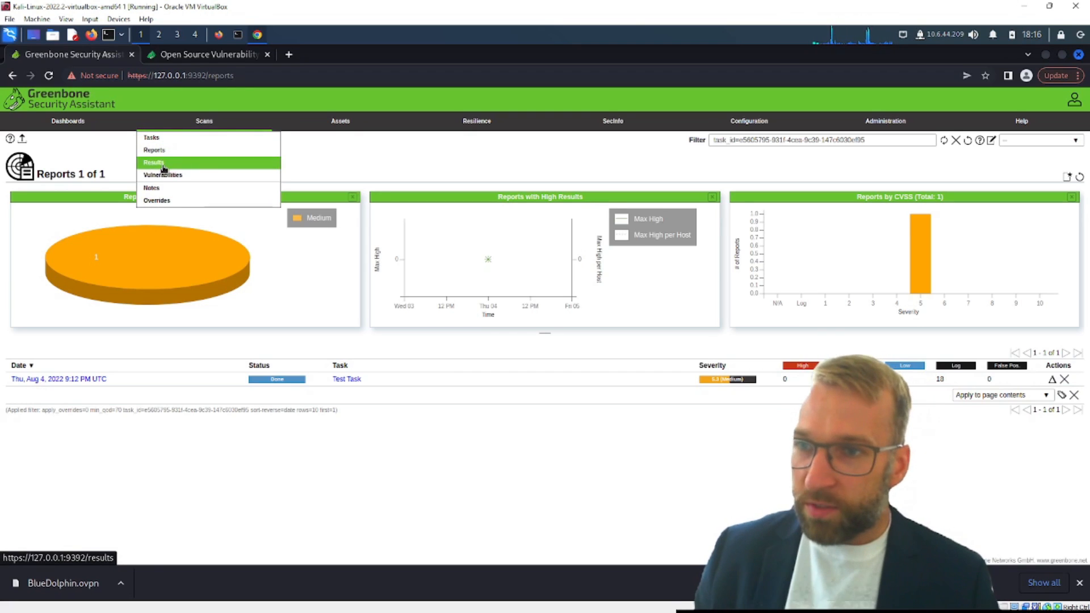
Step: Browse Results (26 findings), Vulnerabilities (25), empty Notes and empty Overrides pages
{"action": "left_click", "coordinate": [154, 161]}
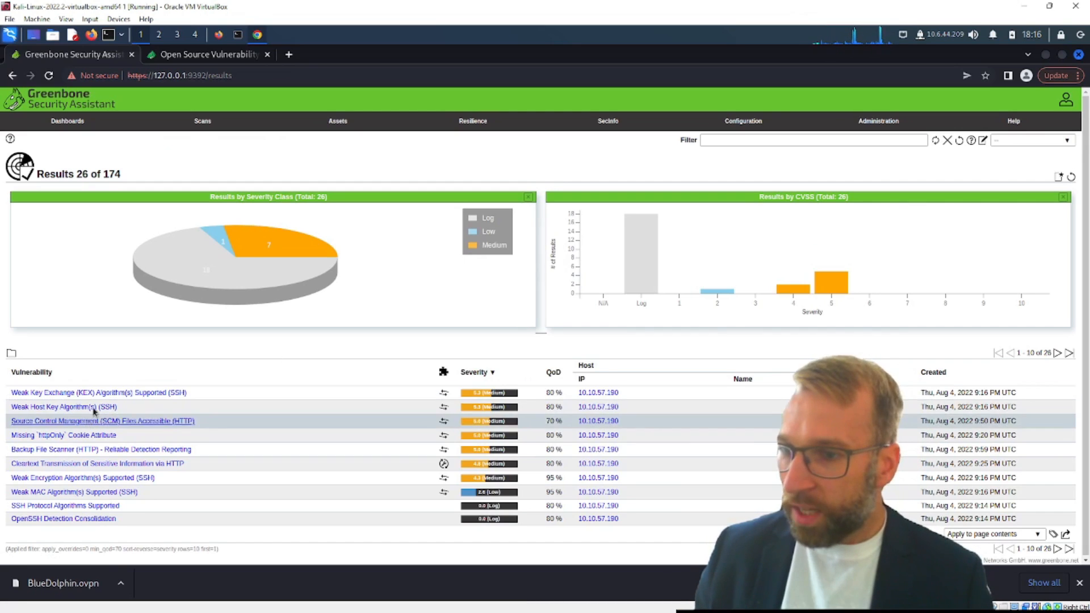
{"action": "mouse_move", "coordinate": [62, 434]}
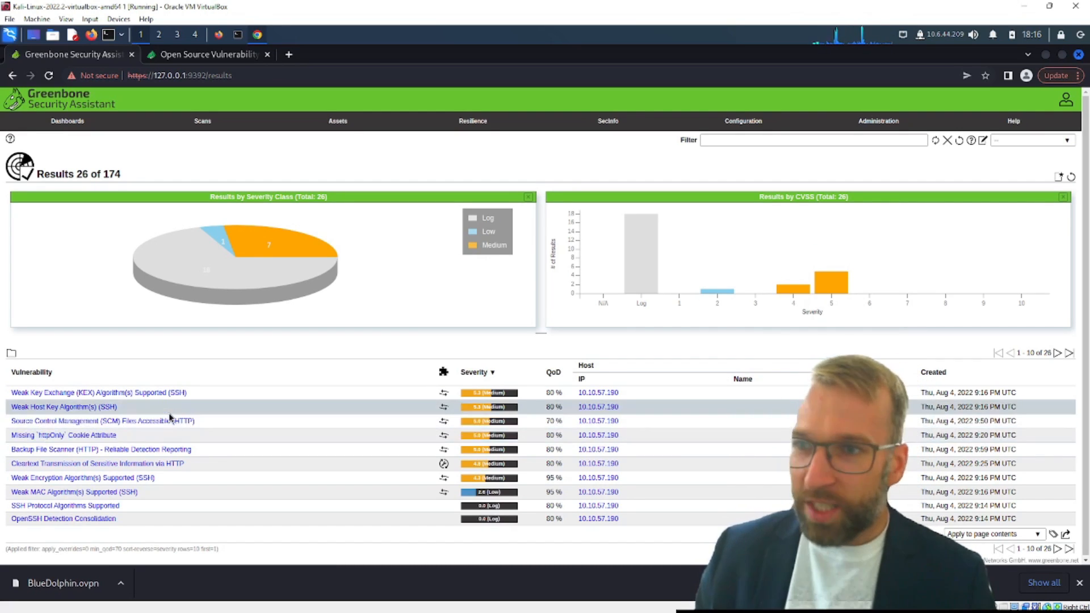
{"action": "left_click", "coordinate": [202, 121]}
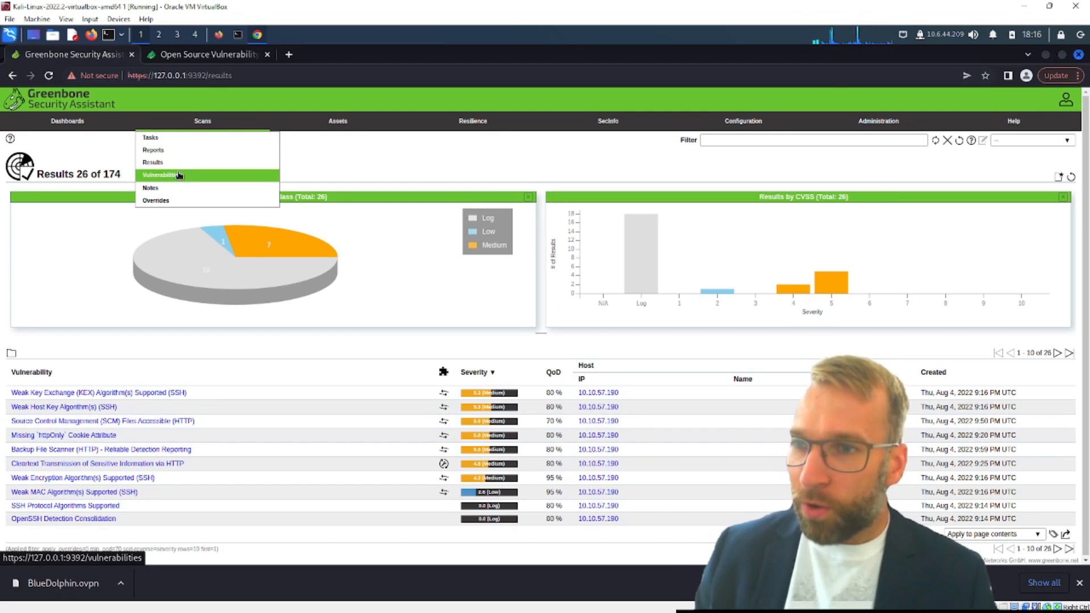
{"action": "left_click", "coordinate": [160, 174]}
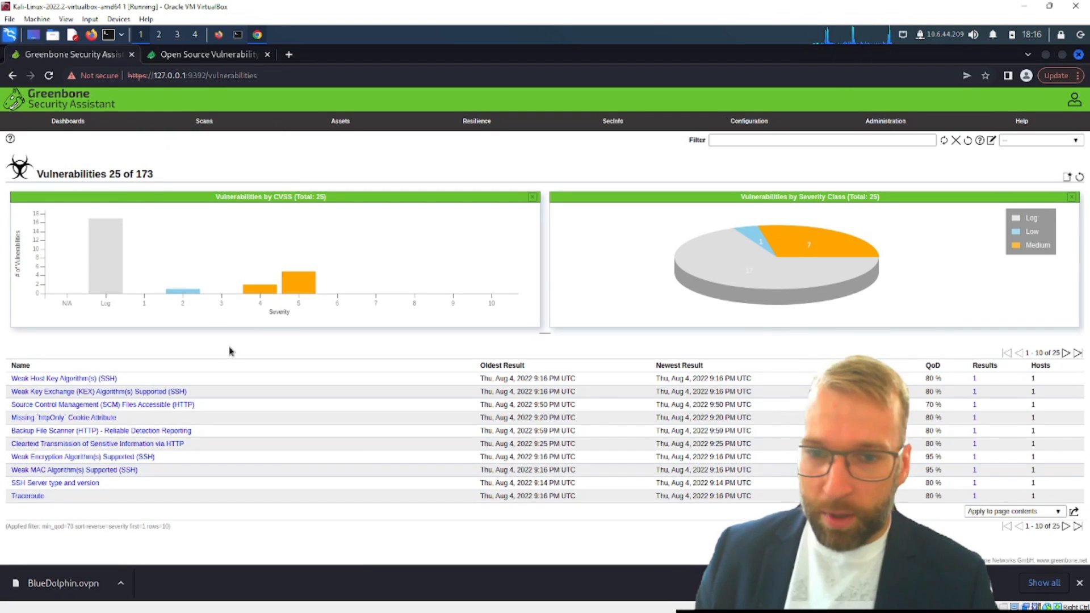
{"action": "left_click", "coordinate": [204, 121]}
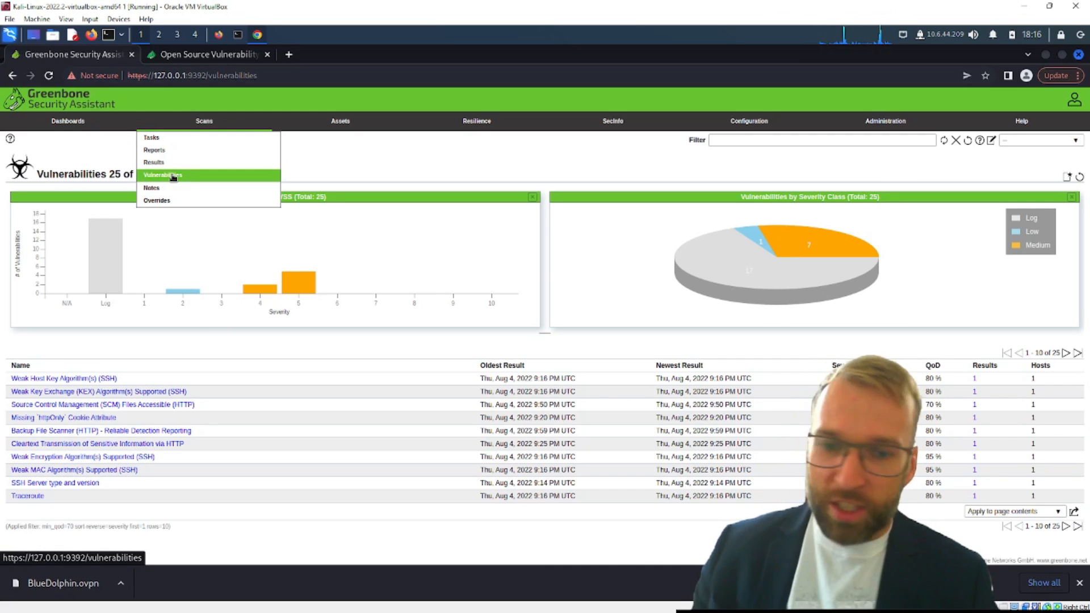
{"action": "mouse_move", "coordinate": [152, 187]}
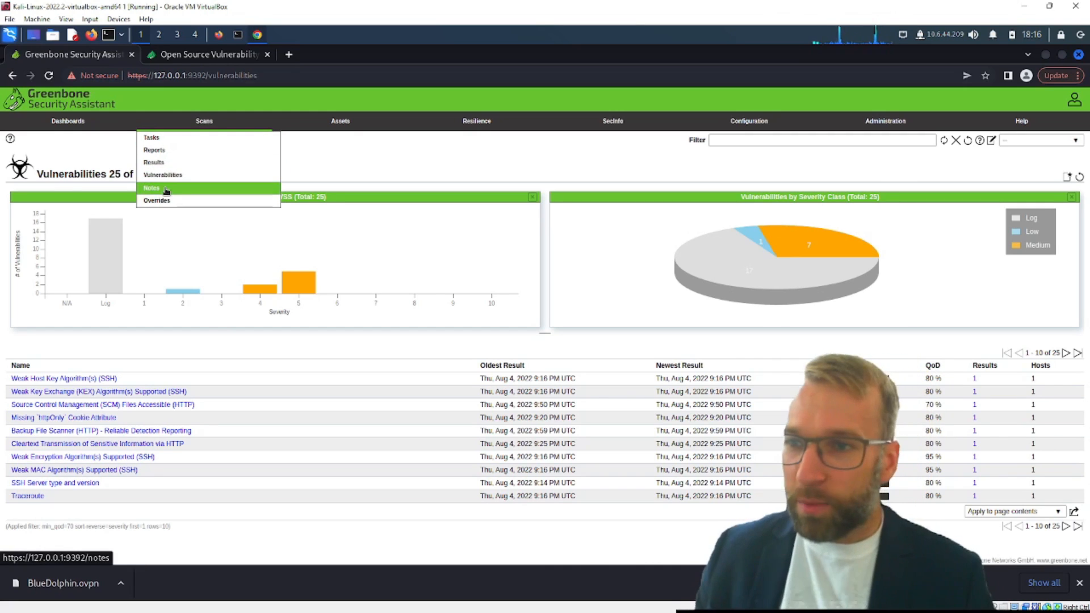
{"action": "left_click", "coordinate": [152, 188]}
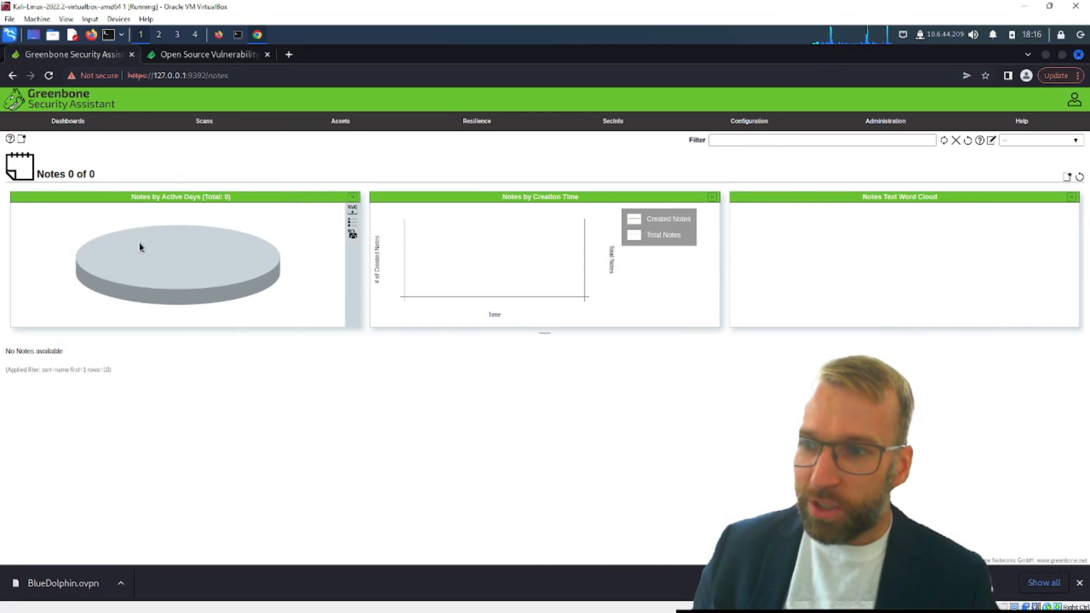
{"action": "left_click", "coordinate": [203, 121]}
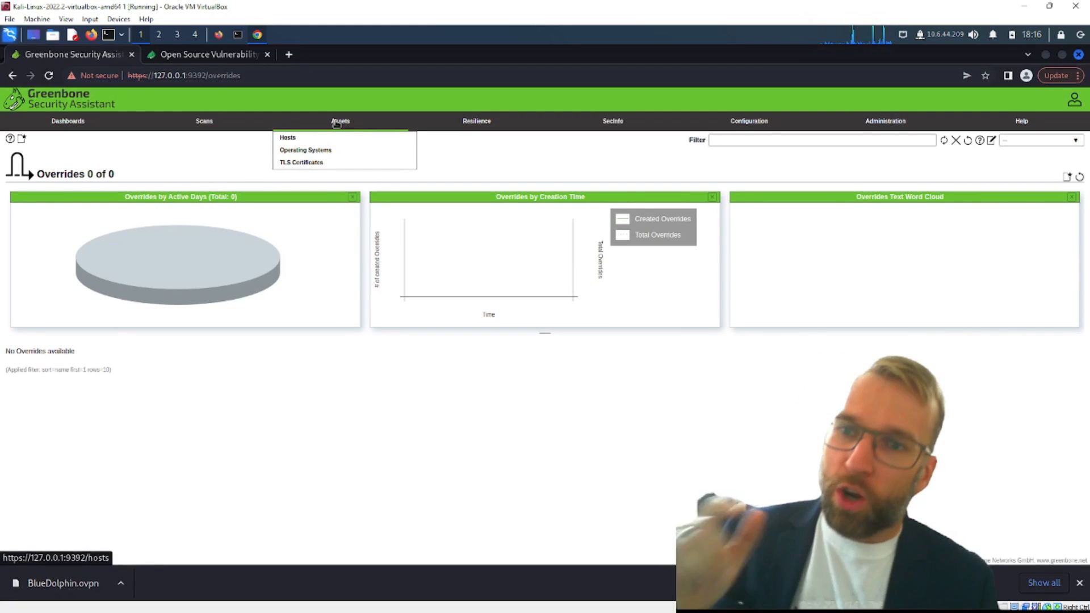
Step: View the one medium-severity host, two Ubuntu operating systems, and the empty Tickets page
{"action": "left_click", "coordinate": [287, 136]}
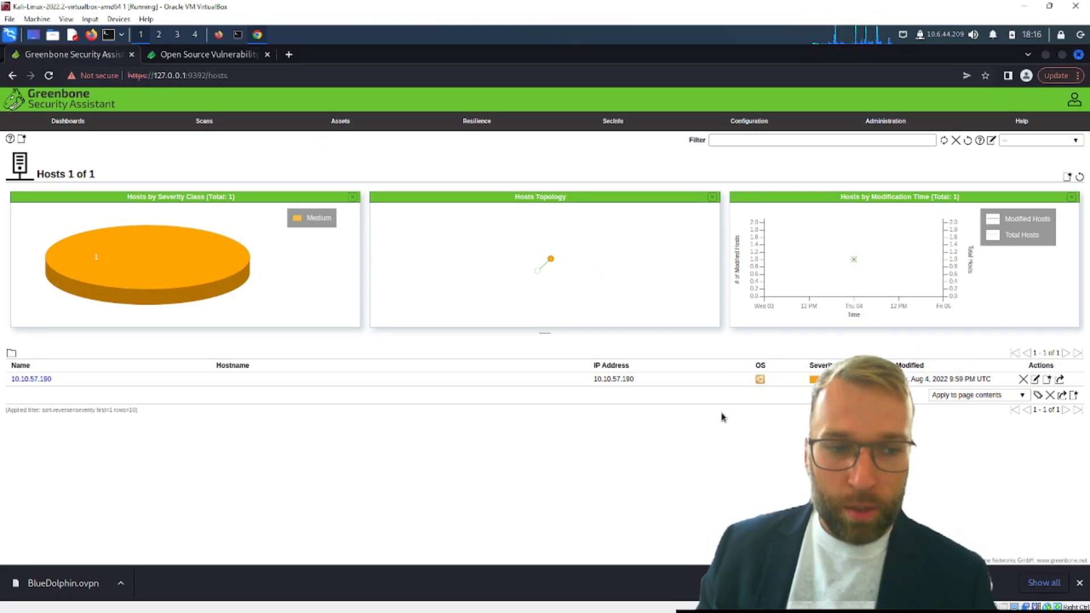
{"action": "mouse_move", "coordinate": [578, 284]}
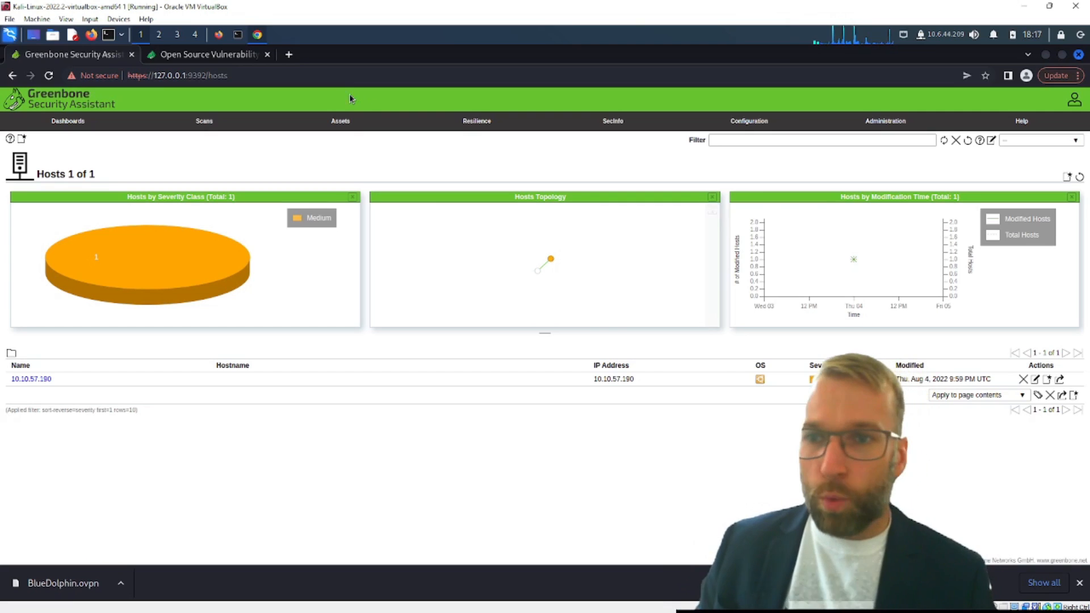
{"action": "left_click", "coordinate": [304, 149]}
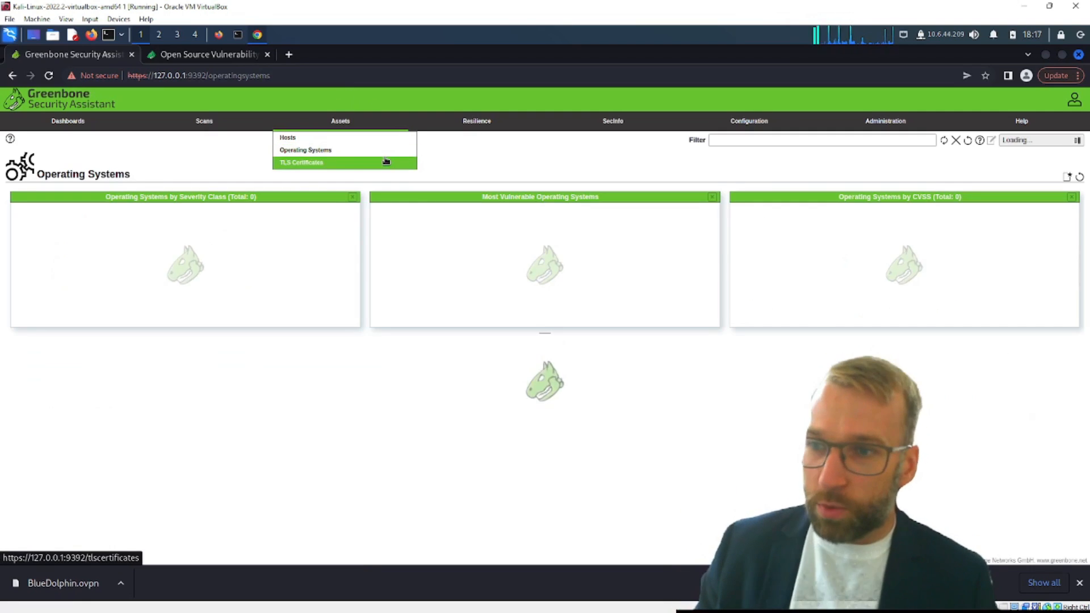
{"action": "left_click", "coordinate": [304, 149]}
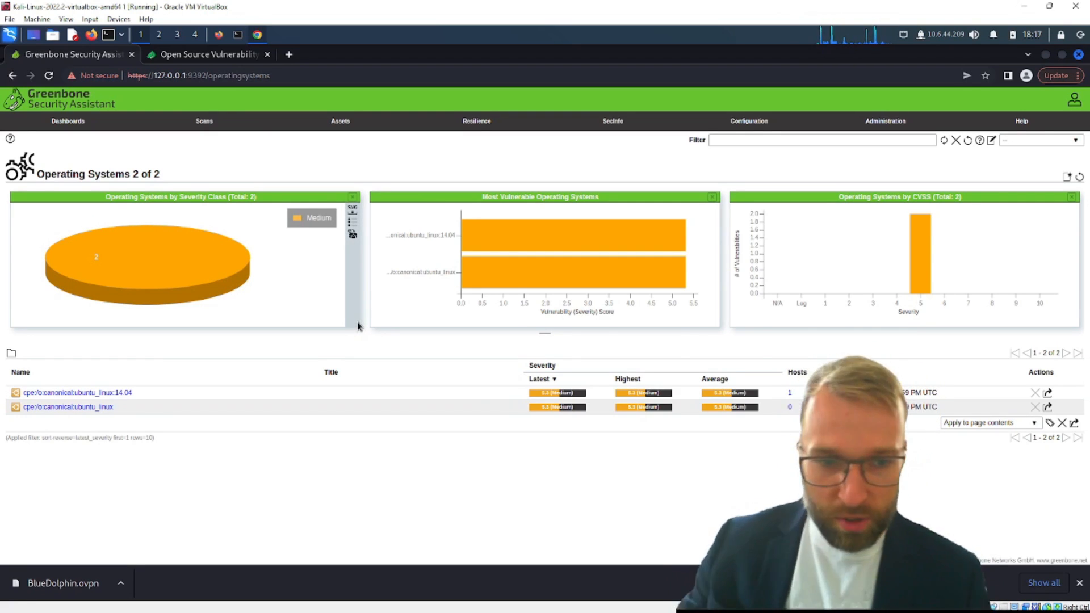
{"action": "left_click", "coordinate": [203, 120]}
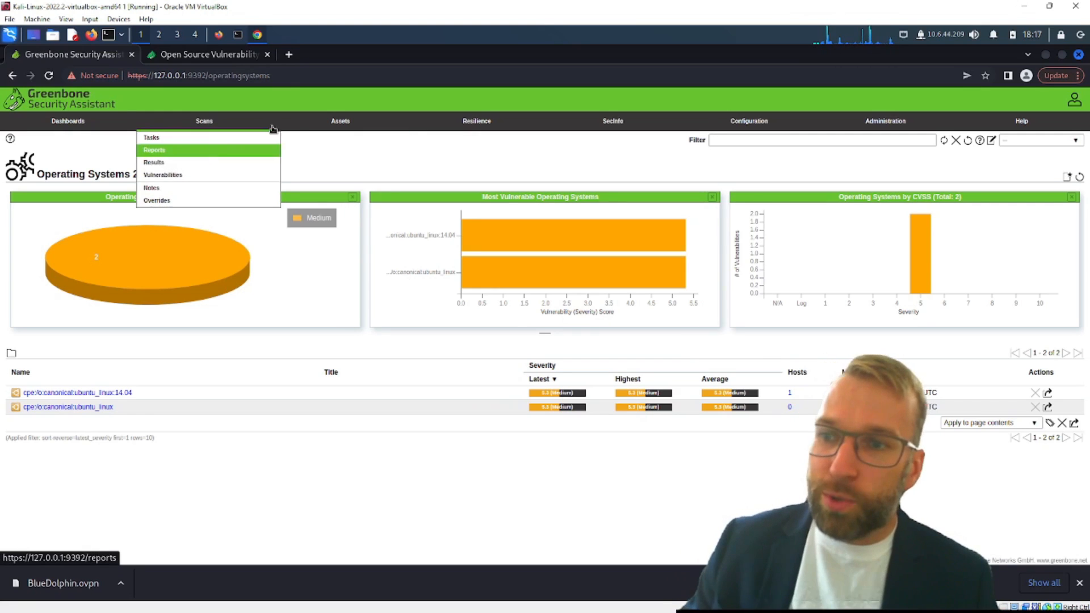
{"action": "mouse_move", "coordinate": [340, 121]}
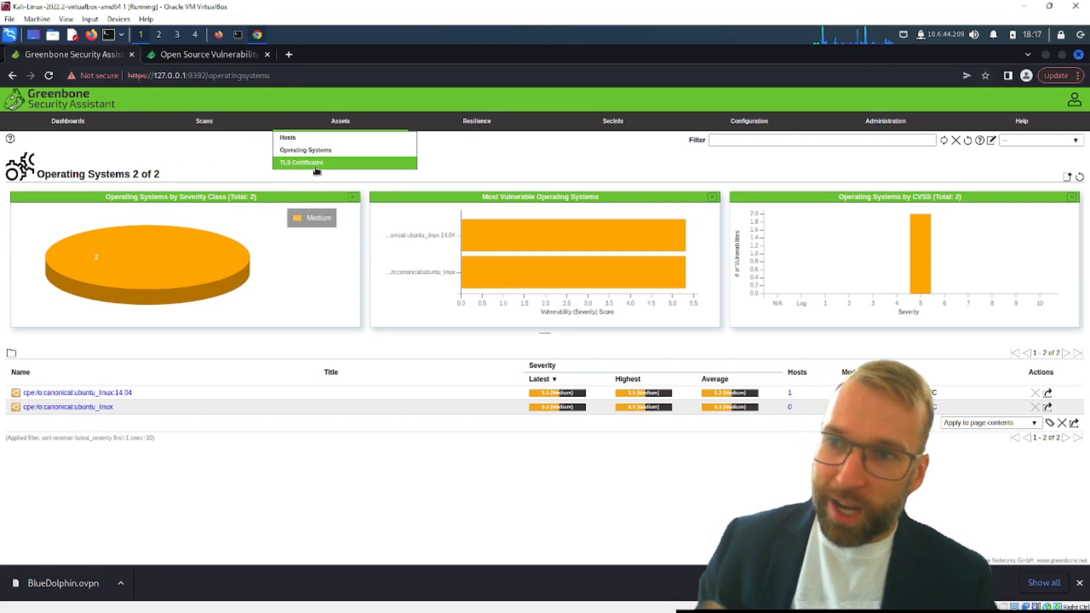
{"action": "left_click", "coordinate": [301, 161]}
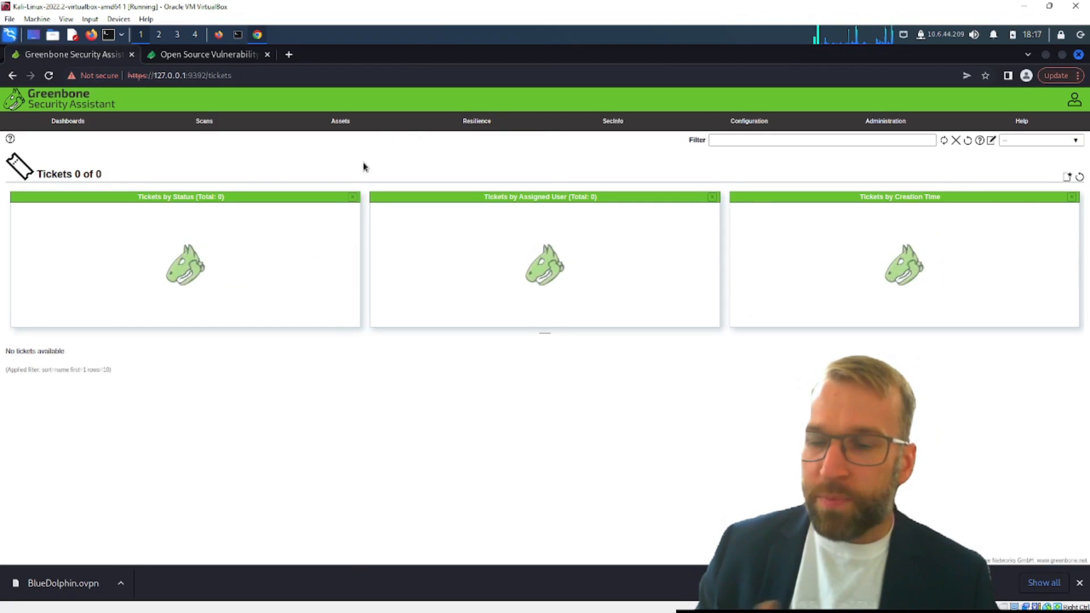
{"action": "left_click", "coordinate": [476, 121]}
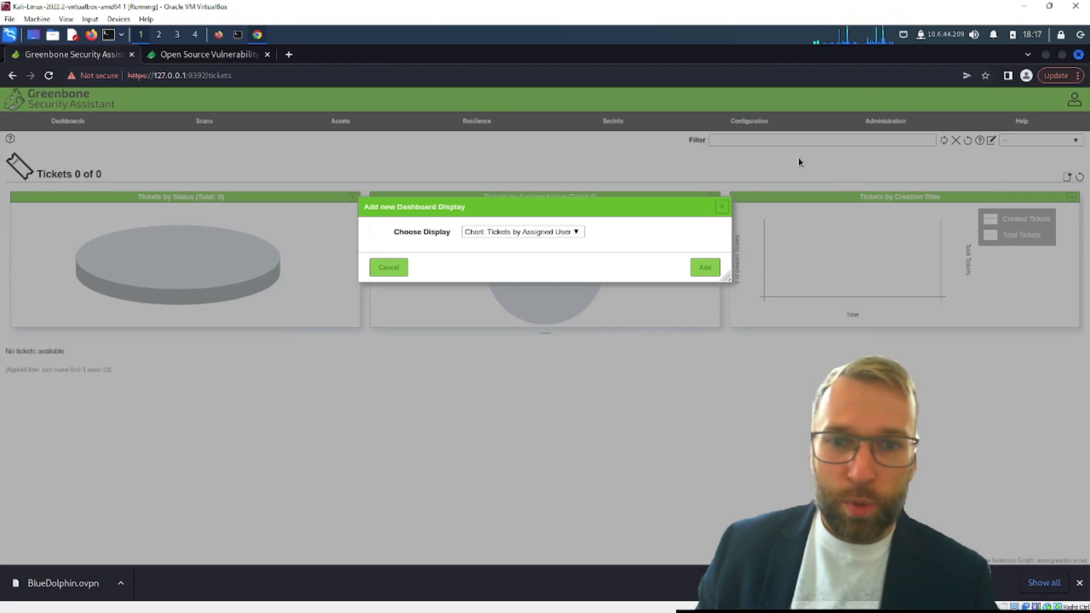
{"action": "left_click", "coordinate": [521, 232]}
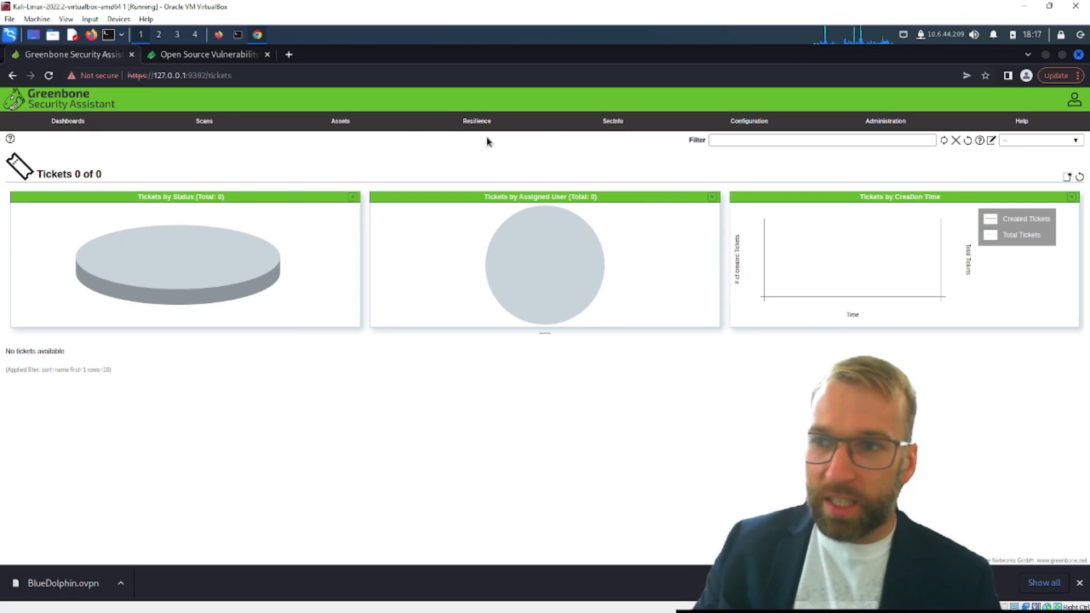
{"action": "left_click", "coordinate": [477, 120]}
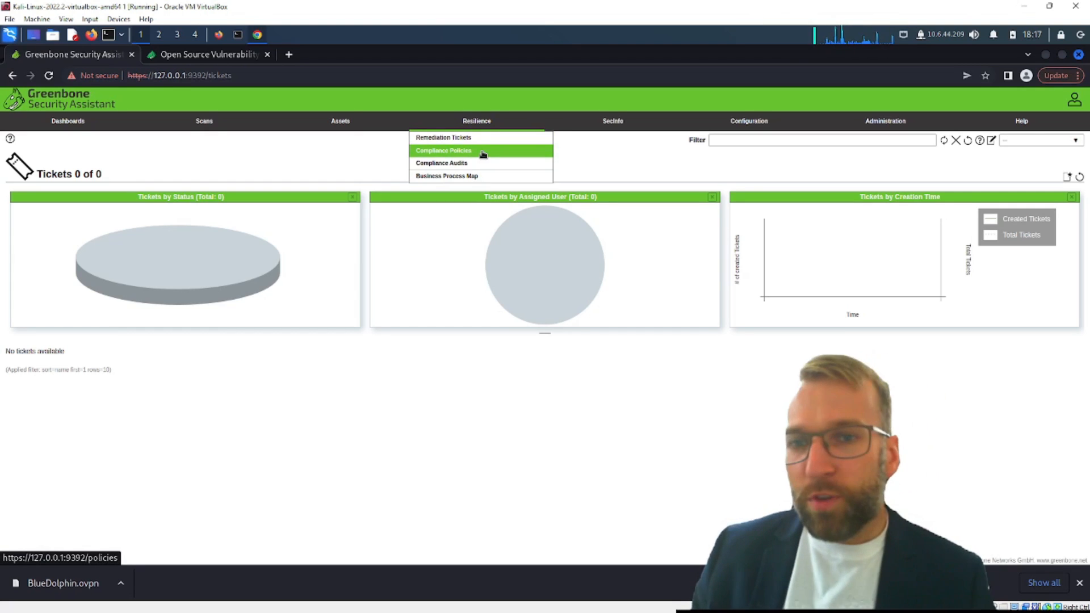
Step: Review the six compliance policies, then the empty Compliance Audits list
{"action": "left_click", "coordinate": [443, 150]}
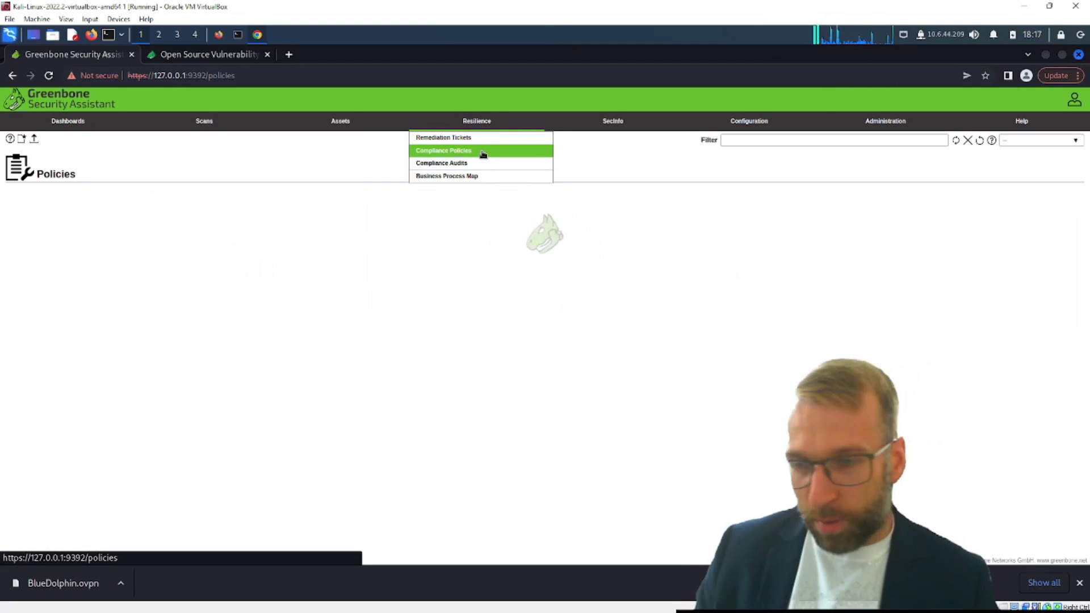
{"action": "left_click", "coordinate": [443, 150]}
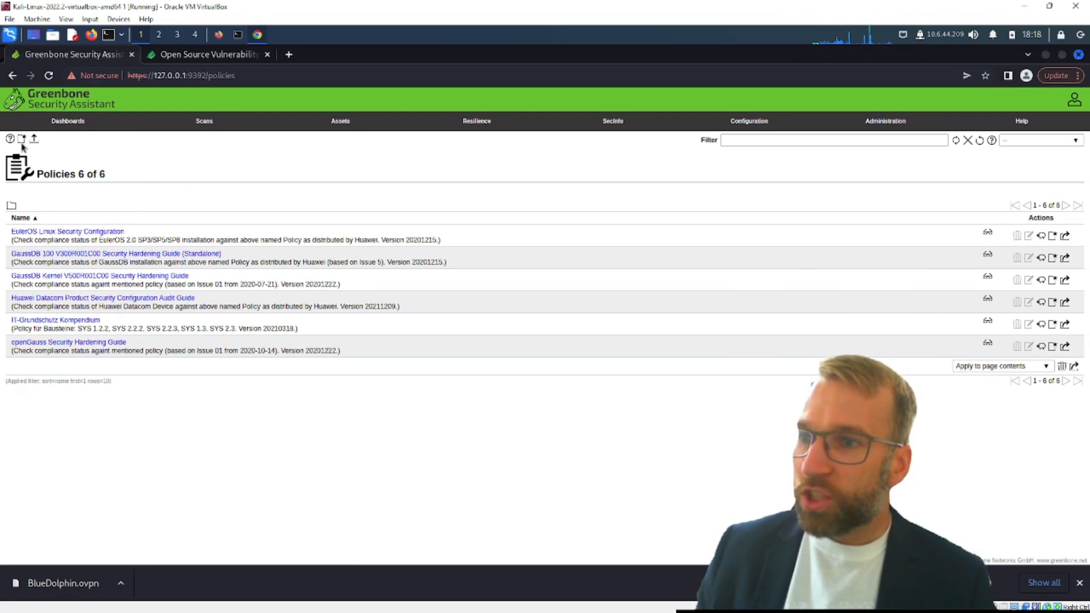
{"action": "left_click", "coordinate": [477, 121]}
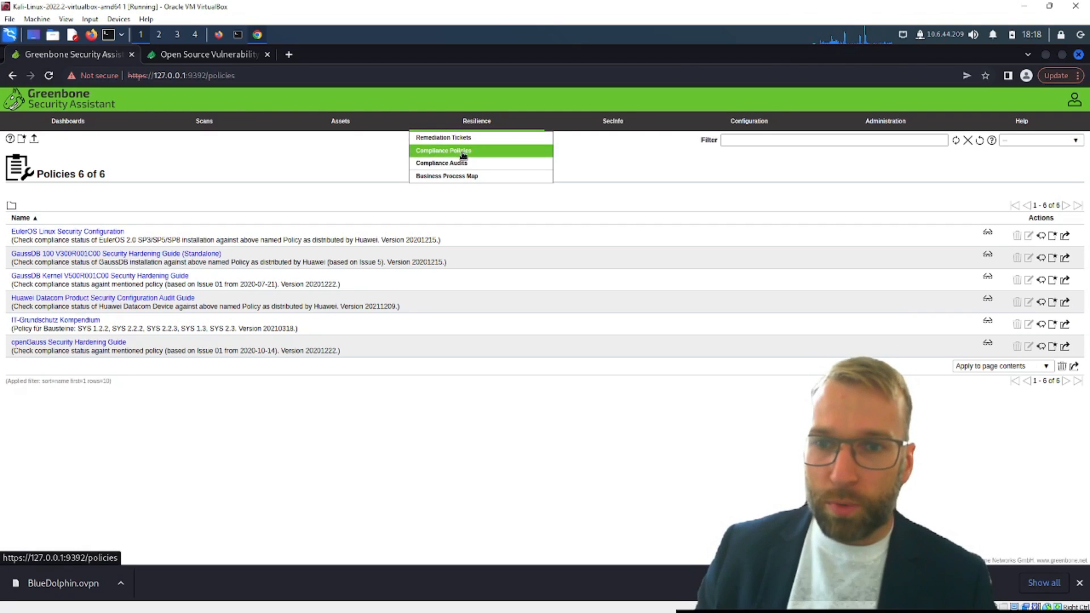
{"action": "left_click", "coordinate": [441, 163]}
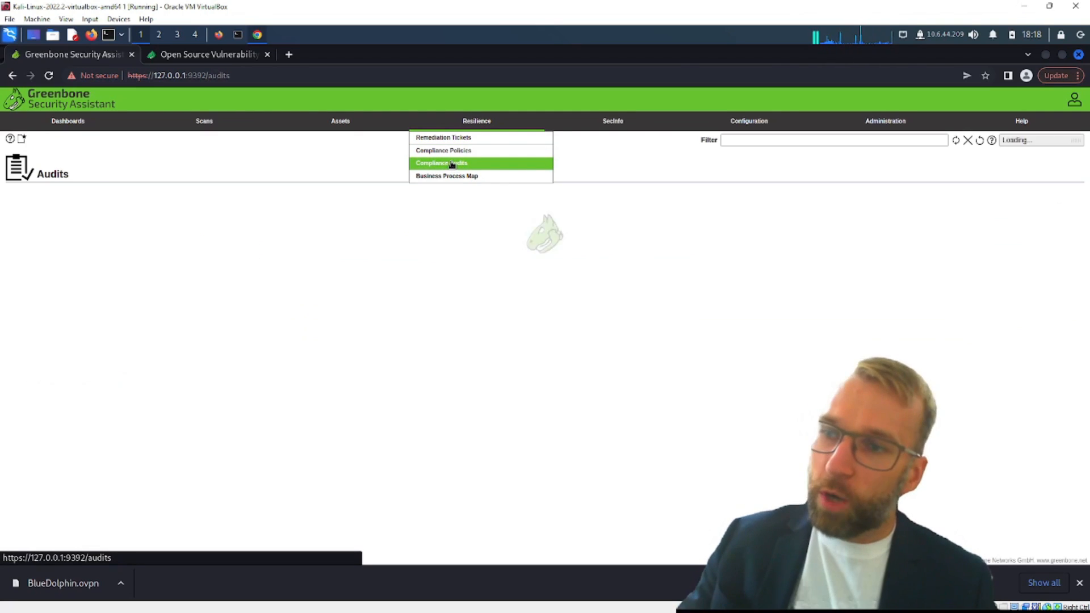
{"action": "left_click", "coordinate": [440, 163]}
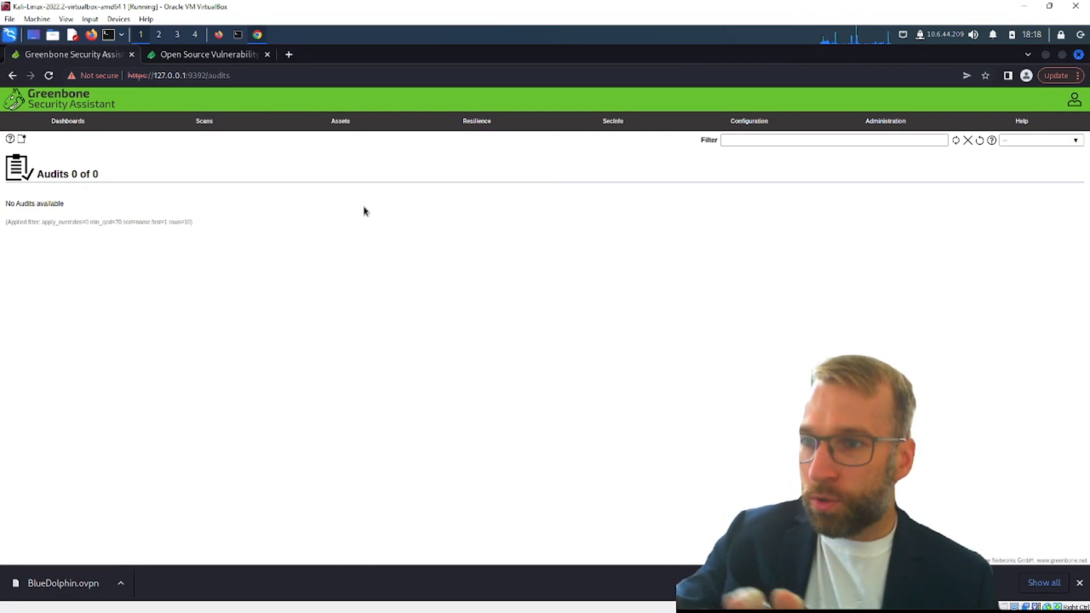
{"action": "left_click", "coordinate": [476, 120]}
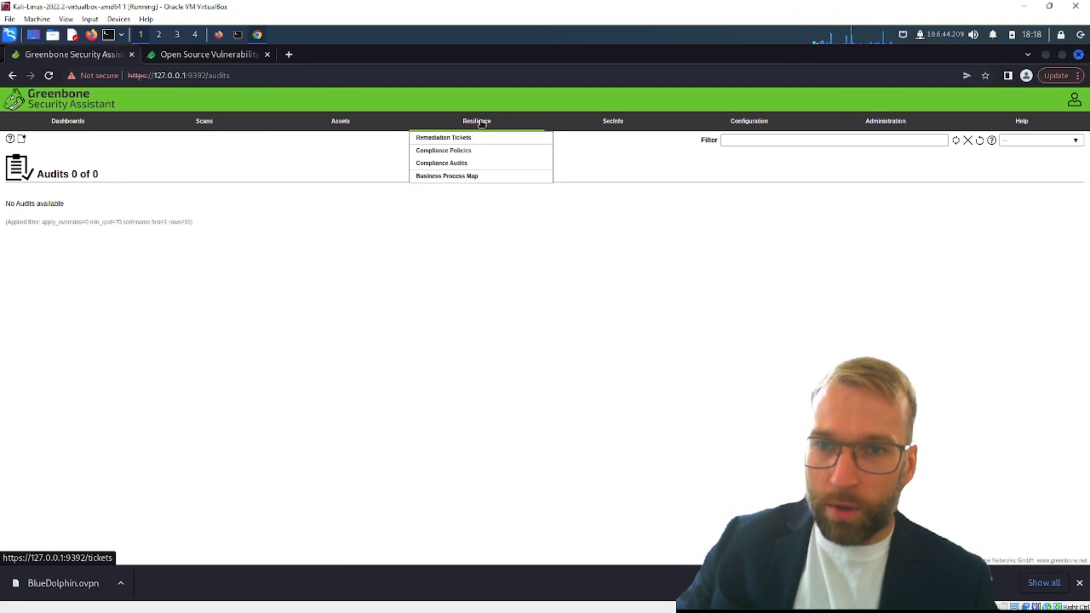
Step: Create the business process 'test' in the process map, then go to SecInfo NVTs
{"action": "left_click", "coordinate": [446, 175]}
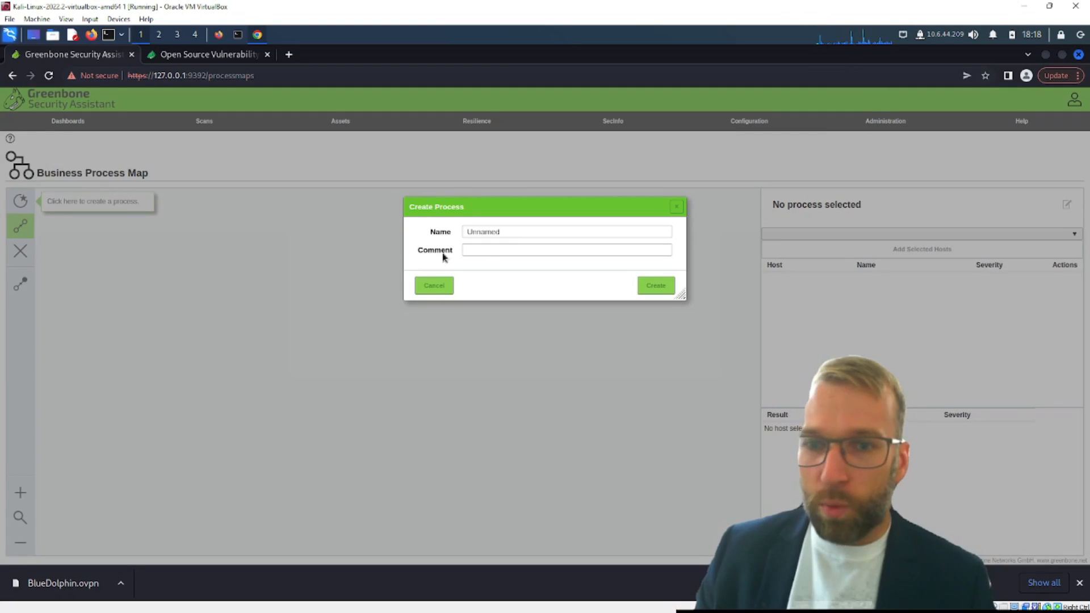
{"action": "type", "text": "test"}
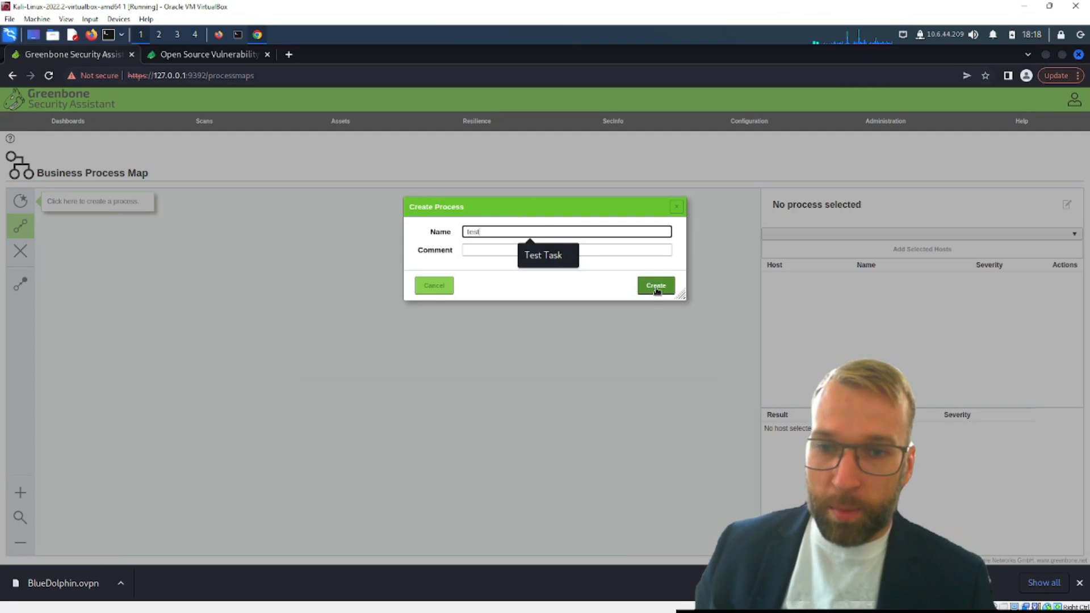
{"action": "left_click", "coordinate": [654, 286]}
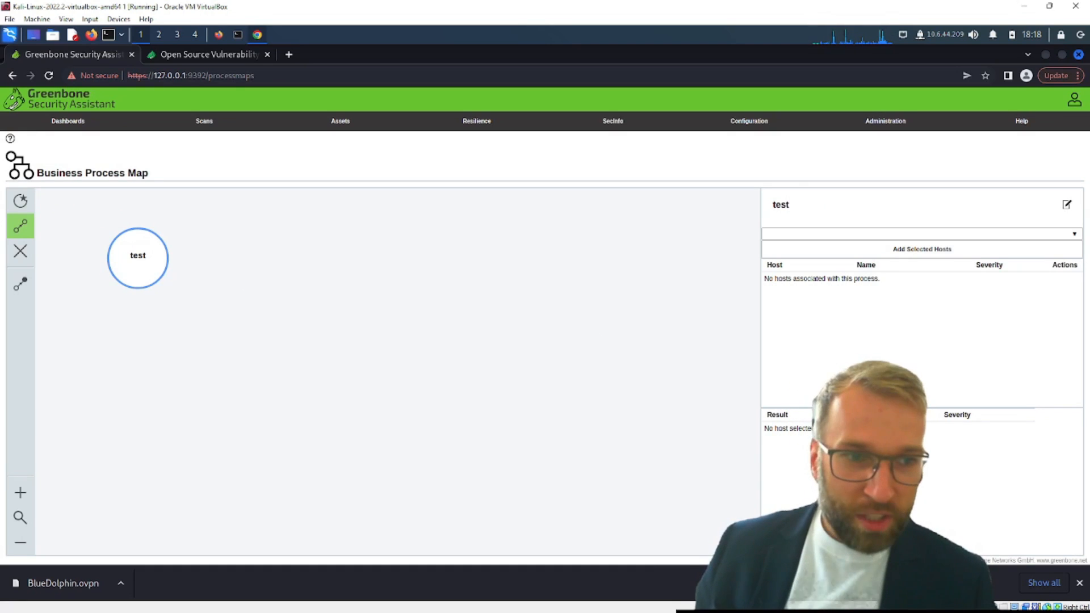
{"action": "mouse_move", "coordinate": [137, 260]}
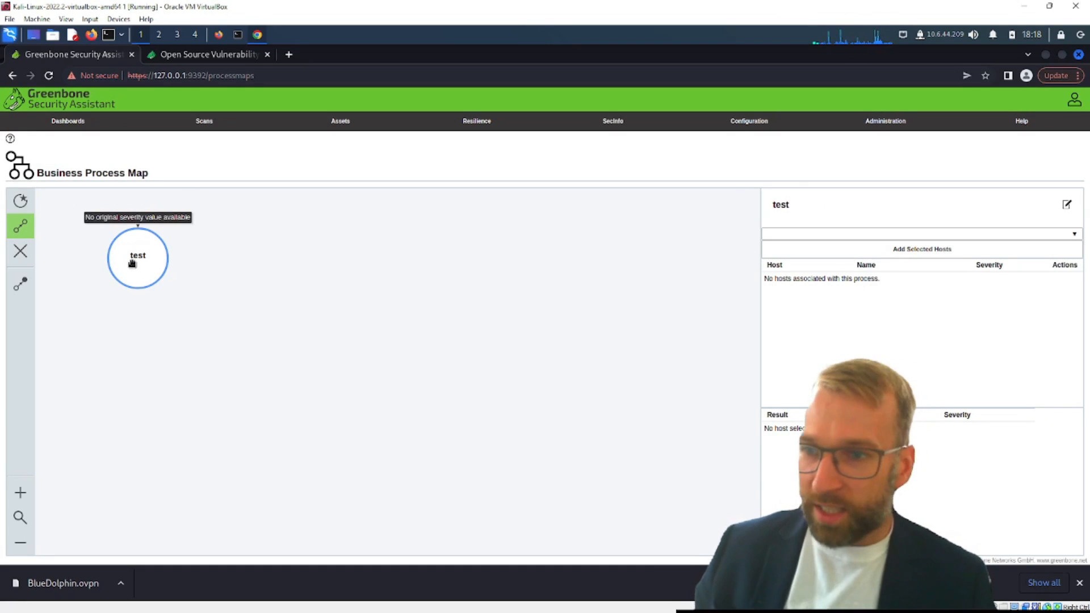
{"action": "mouse_move", "coordinate": [54, 288]}
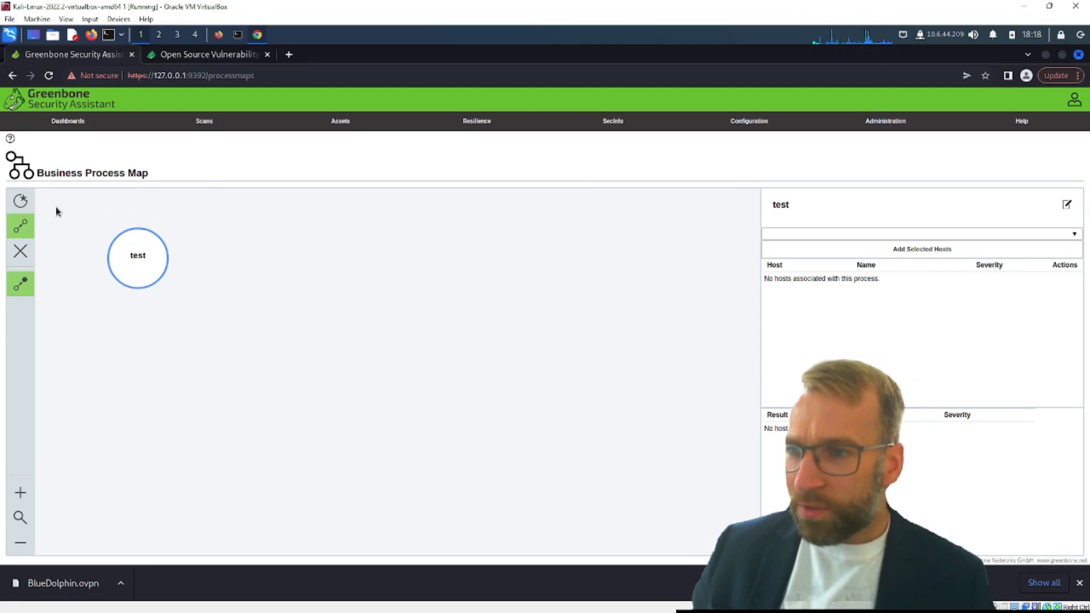
{"action": "left_click", "coordinate": [476, 120]}
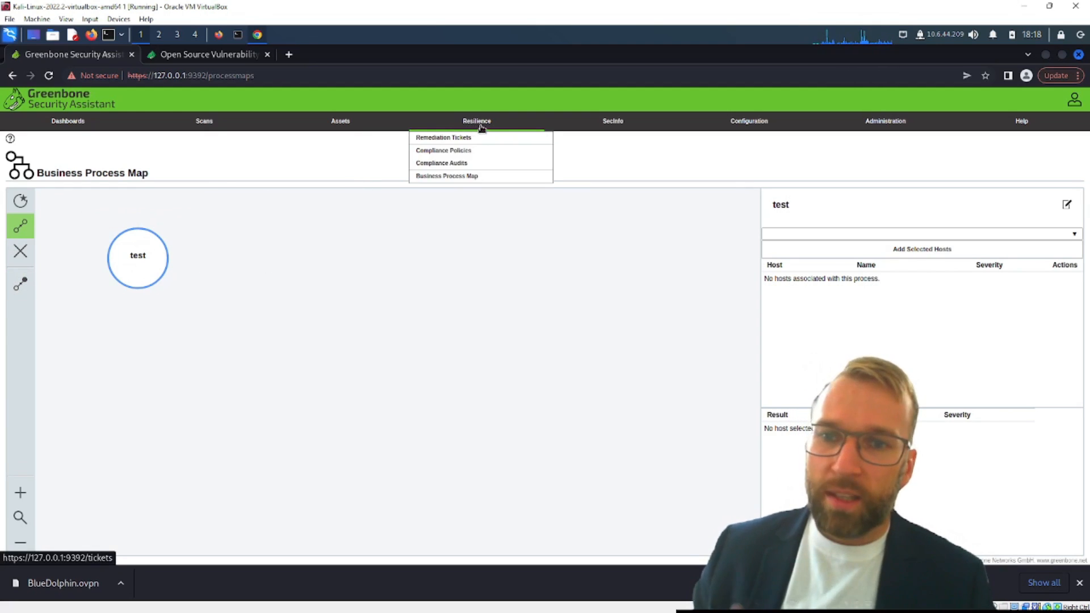
{"action": "mouse_move", "coordinate": [612, 121]}
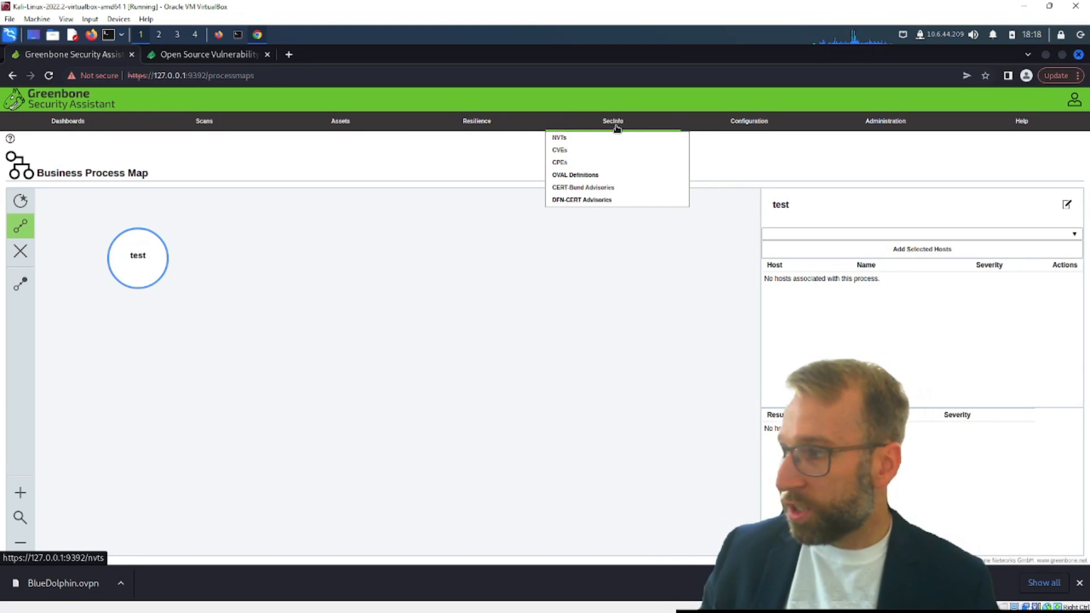
{"action": "left_click", "coordinate": [558, 136]}
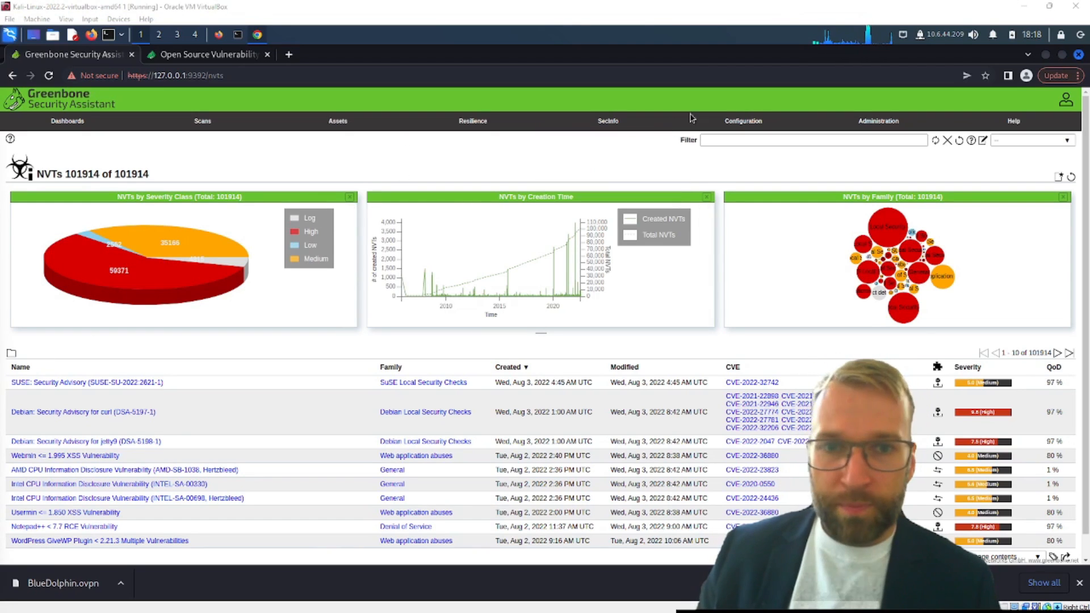
Step: Open Administration > Feed Status and follow its NVT and CVE links
{"action": "left_click", "coordinate": [608, 121]}
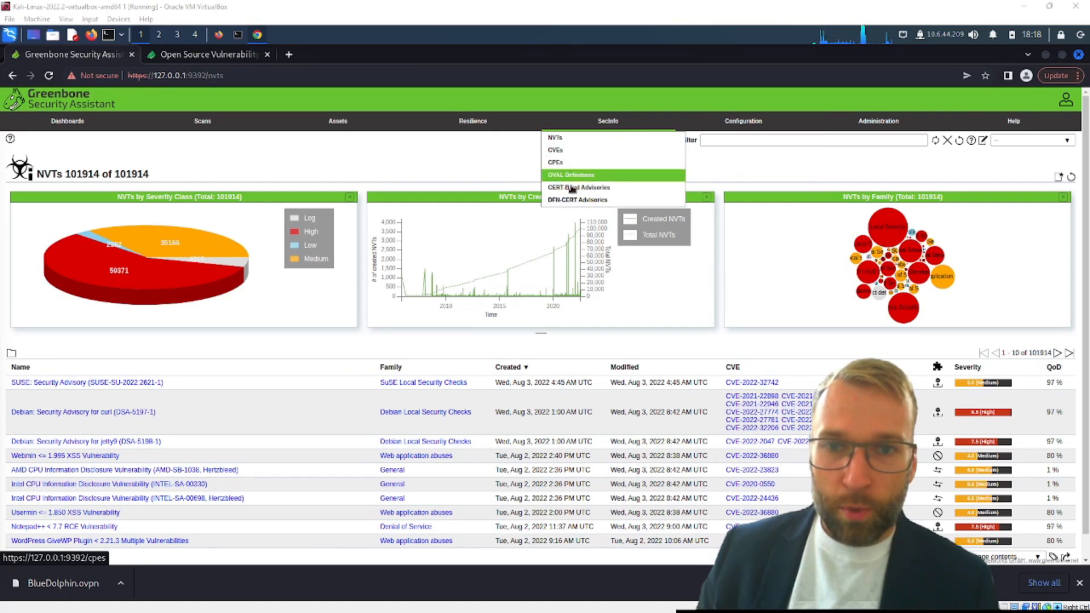
{"action": "left_click", "coordinate": [879, 121]}
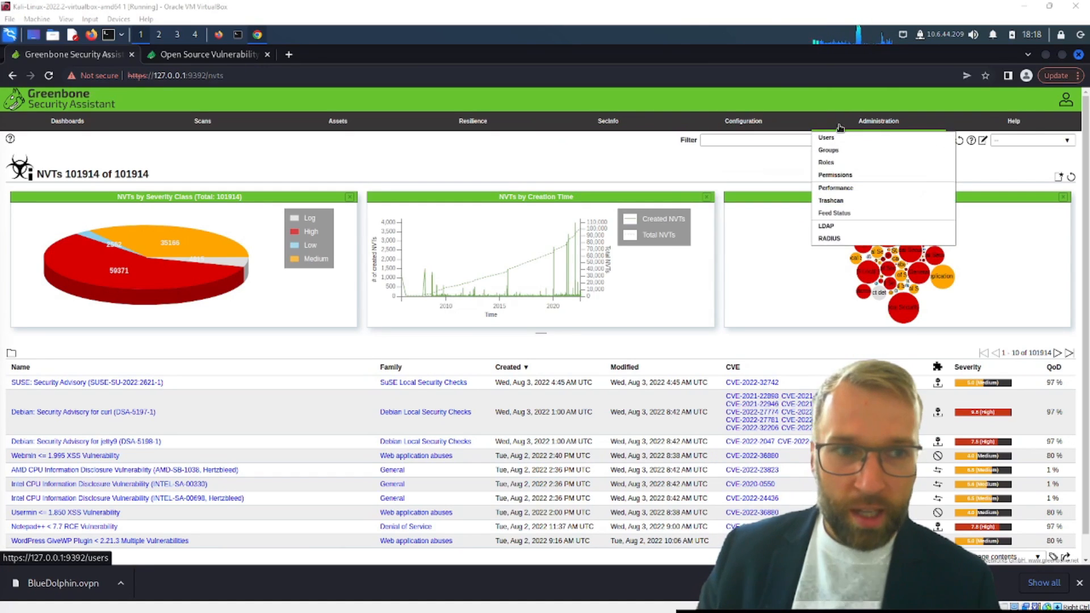
{"action": "left_click", "coordinate": [833, 213]}
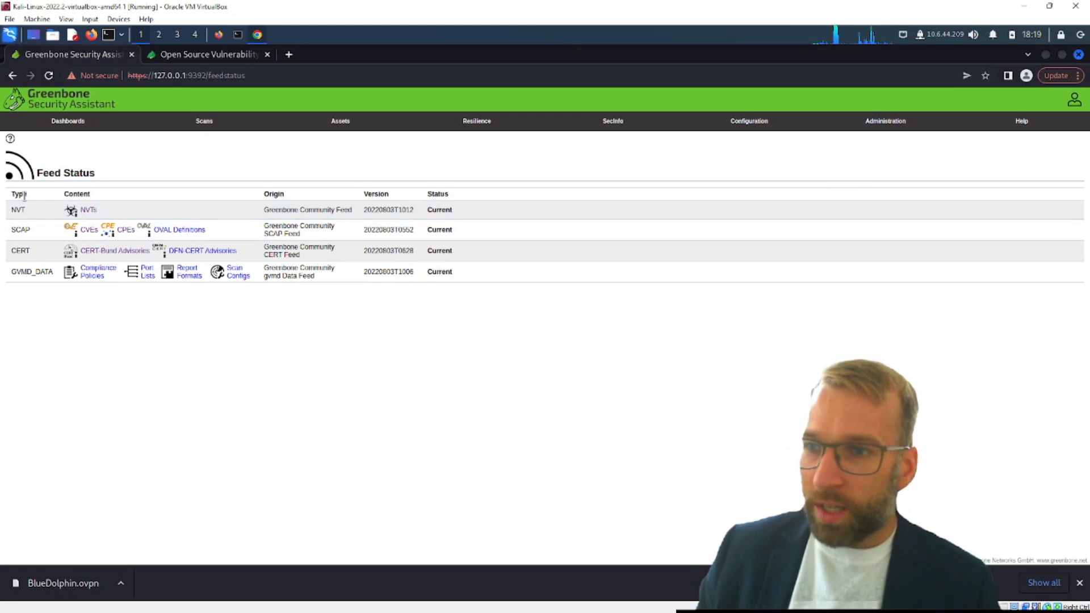
{"action": "left_click", "coordinate": [88, 209]}
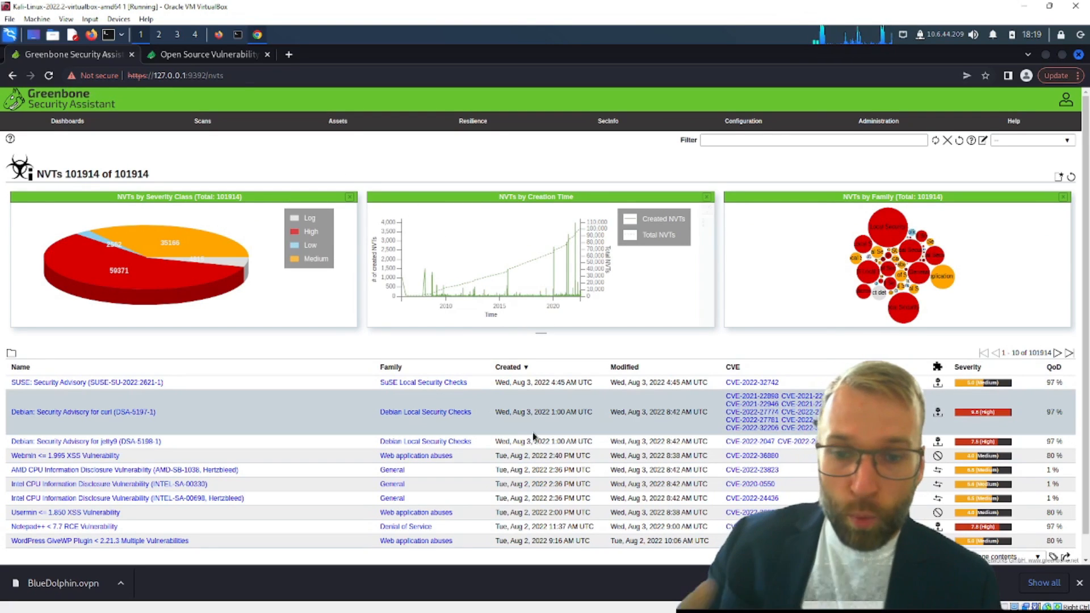
{"action": "mouse_move", "coordinate": [526, 396]}
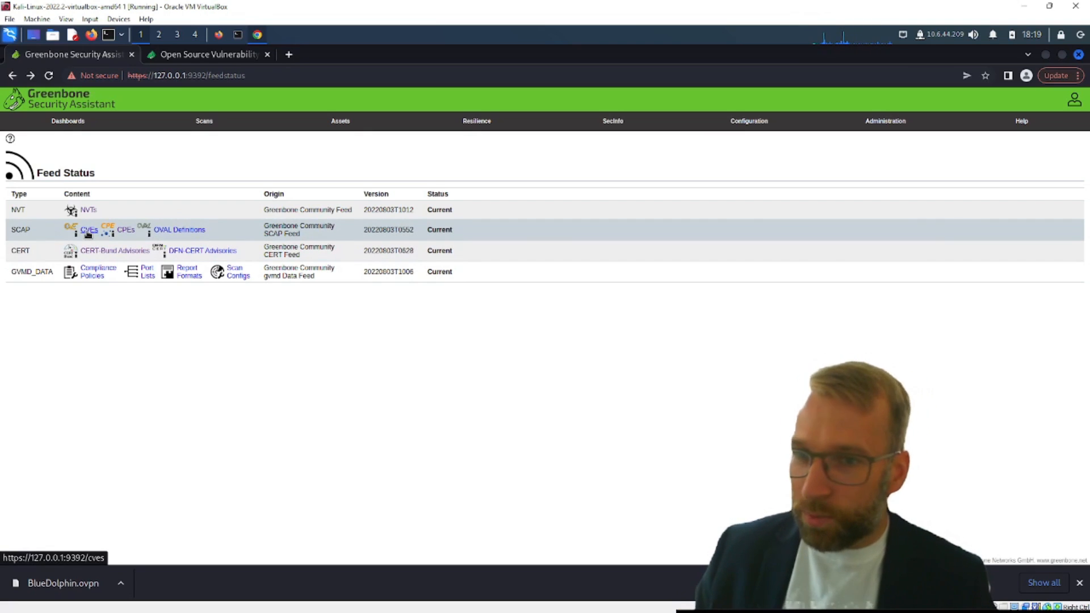
{"action": "left_click", "coordinate": [89, 229]}
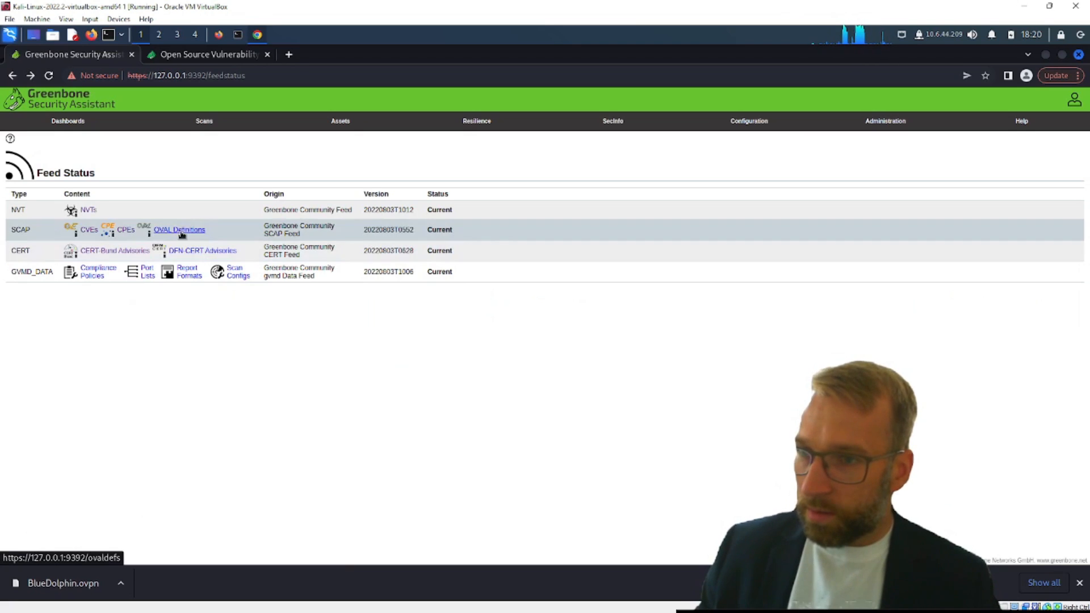
{"action": "left_click", "coordinate": [178, 229]}
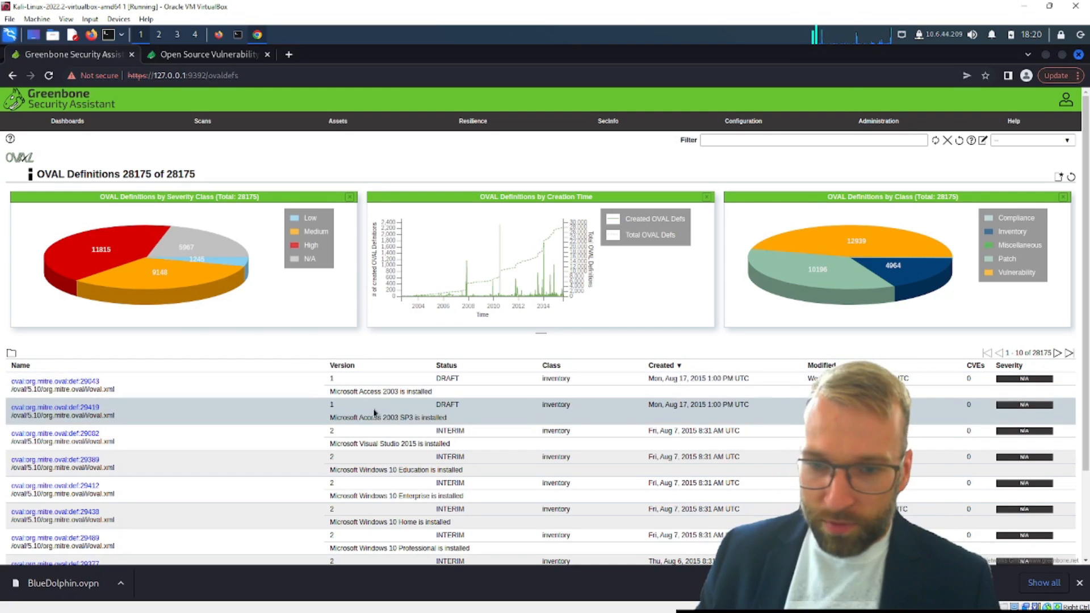
{"action": "scroll", "scroll_direction": "down", "scroll_amount": 3}
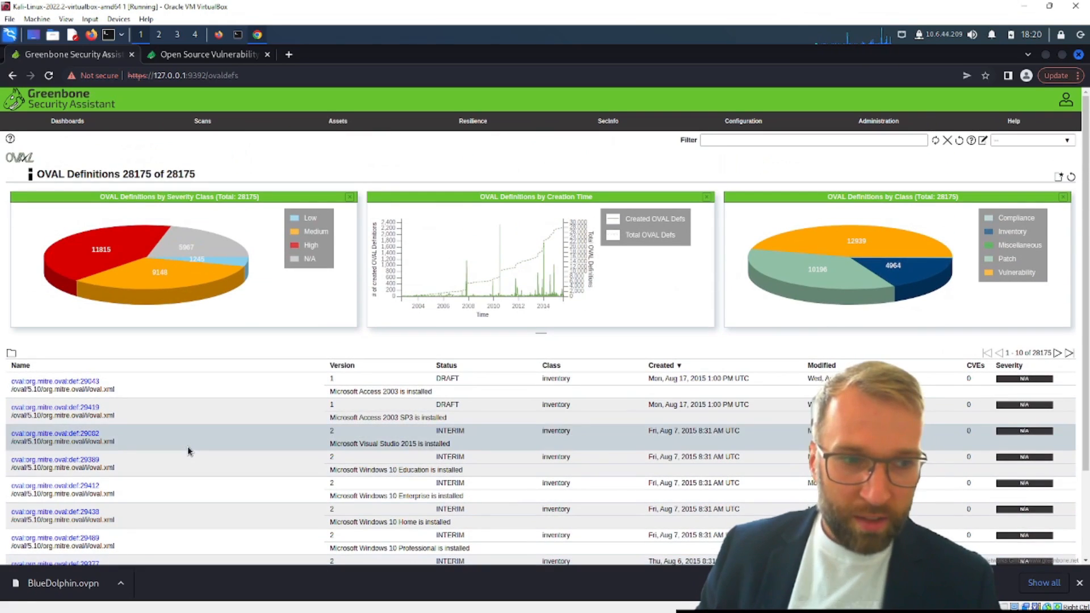
{"action": "left_click", "coordinate": [878, 120]}
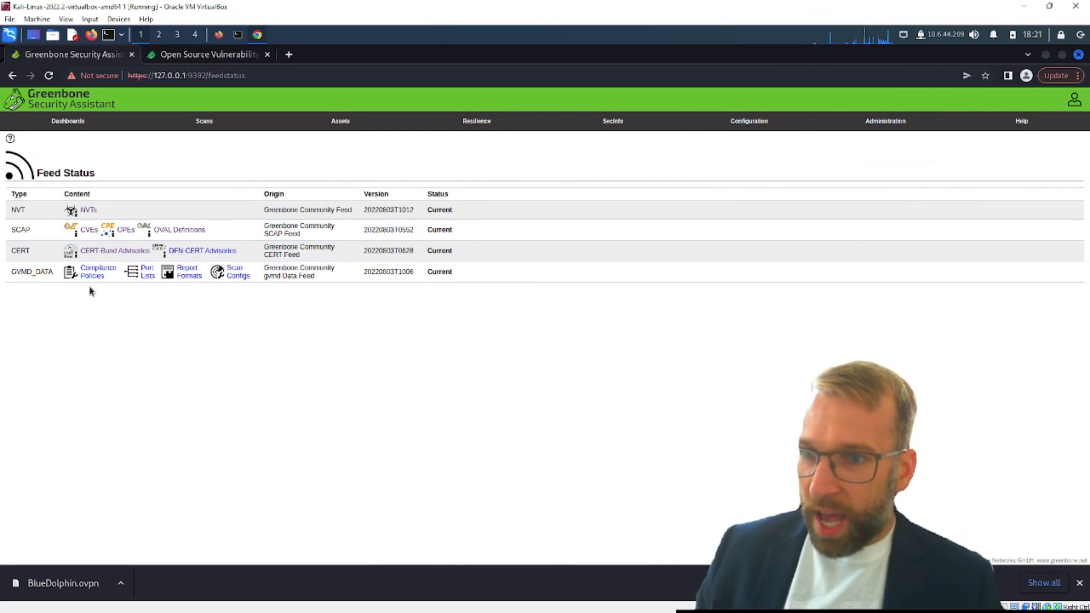
{"action": "mouse_move", "coordinate": [201, 250]}
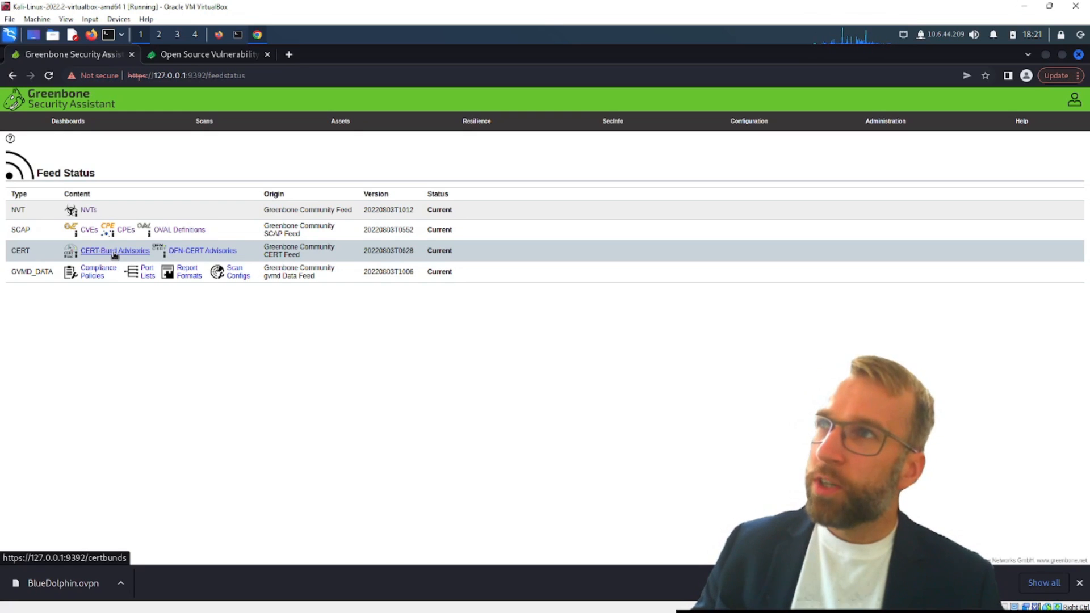
{"action": "mouse_move", "coordinate": [202, 250]}
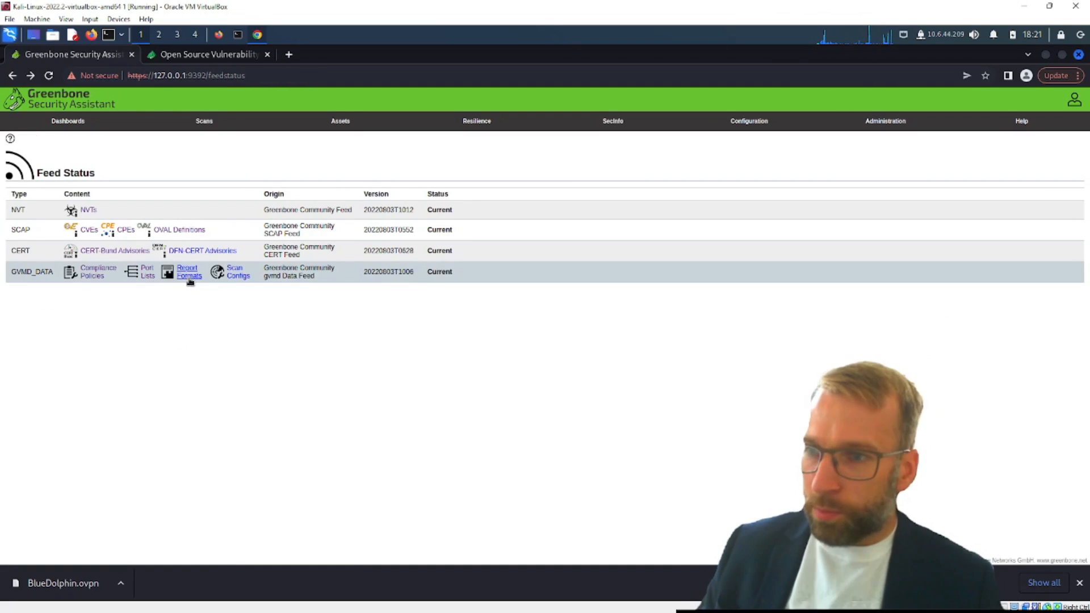
Step: Open the report formats list, then return to the 101914-entry NVTs list
{"action": "left_click", "coordinate": [189, 272]}
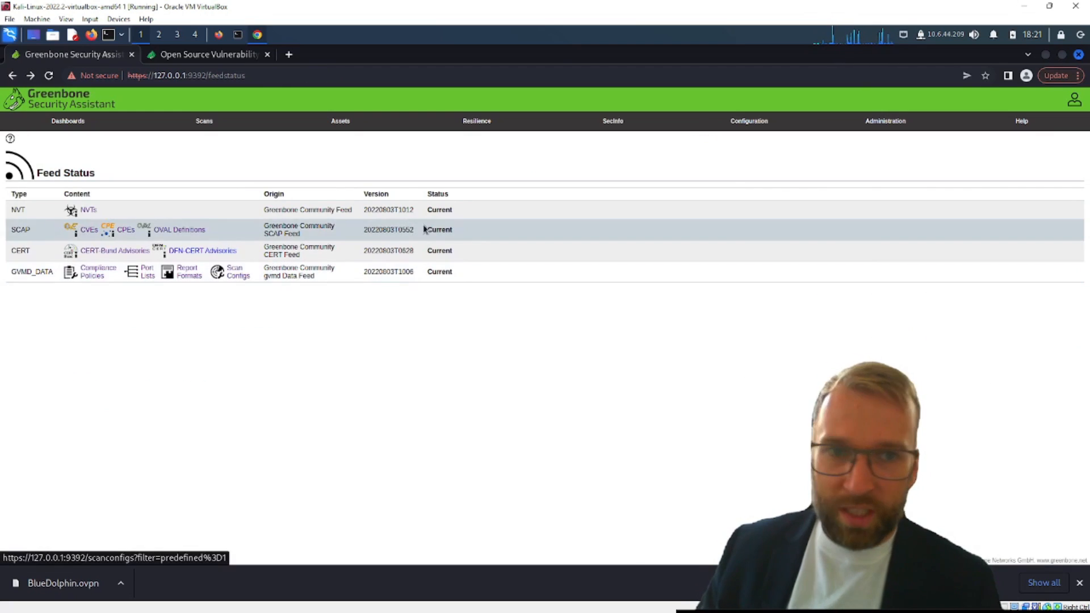
{"action": "left_click", "coordinate": [476, 120]}
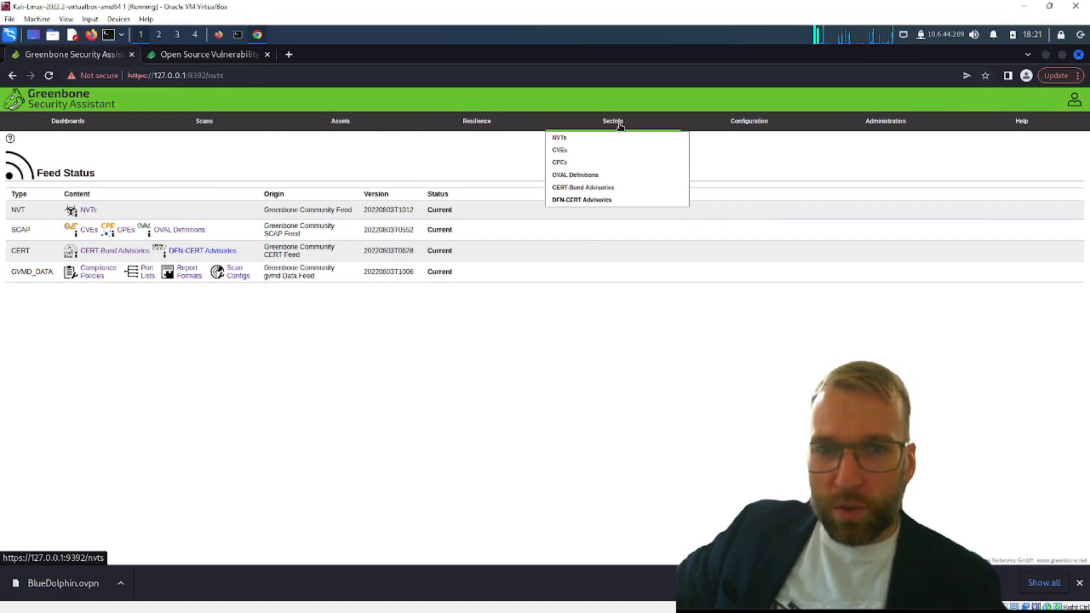
{"action": "left_click", "coordinate": [558, 137]}
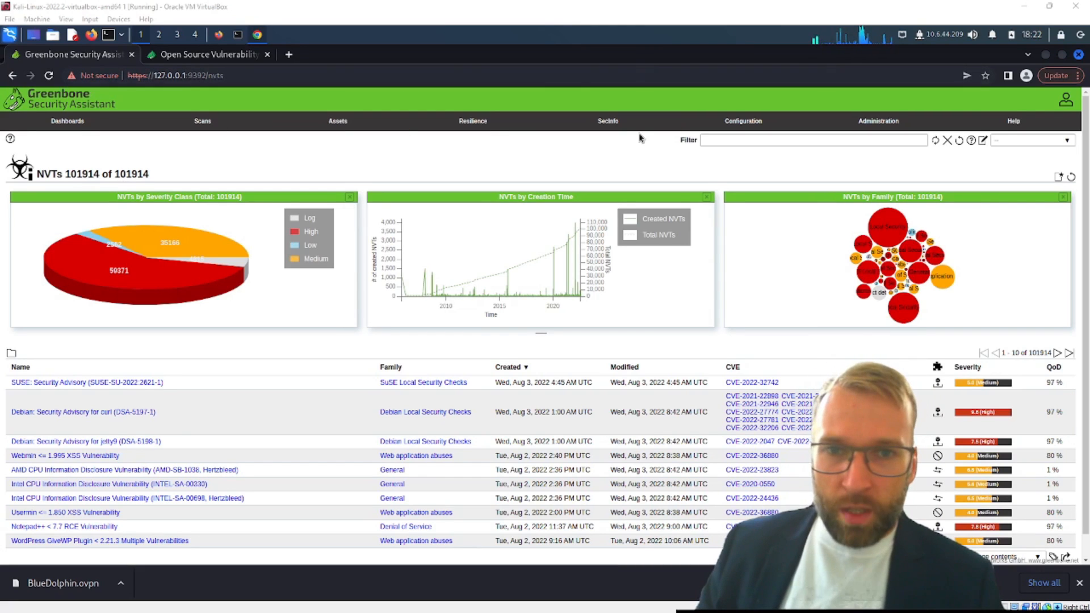
Step: View the Targets page with target Test, then the seven Scan Configs
{"action": "left_click", "coordinate": [743, 121]}
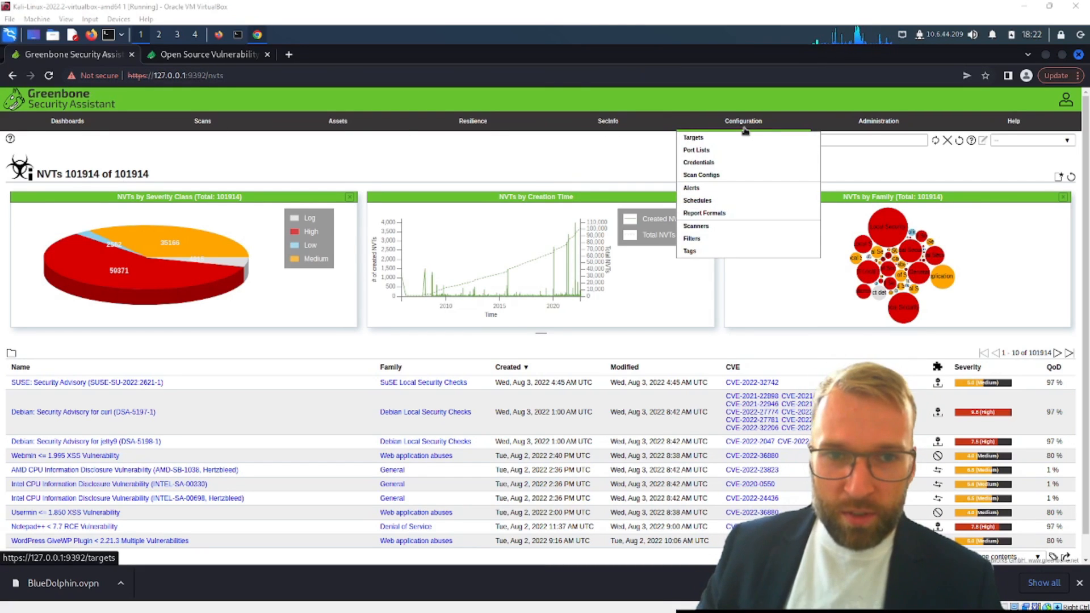
{"action": "left_click", "coordinate": [693, 136]}
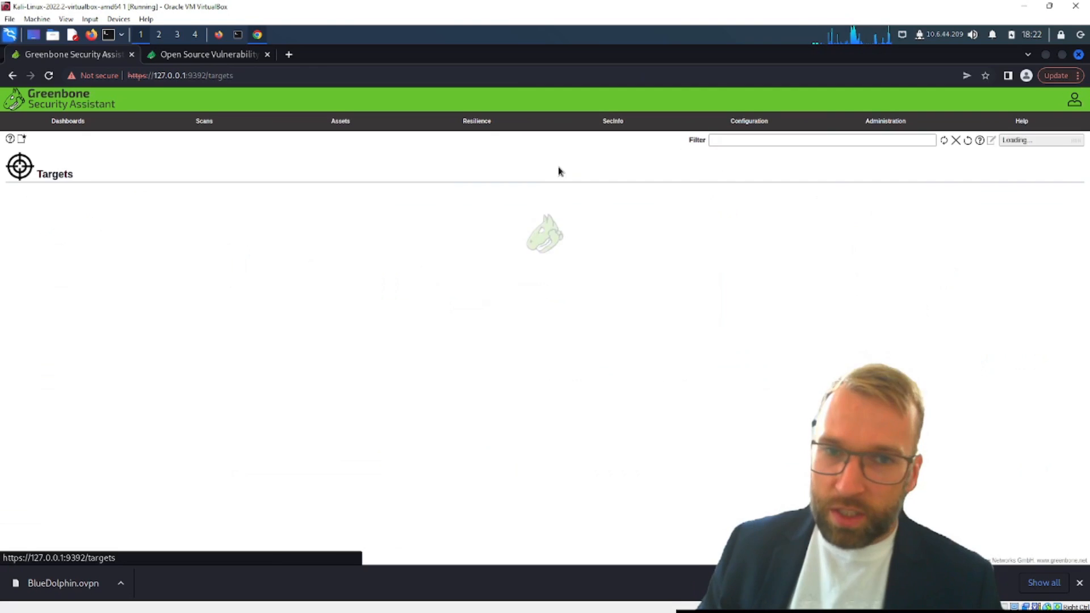
{"action": "left_click", "coordinate": [749, 120]}
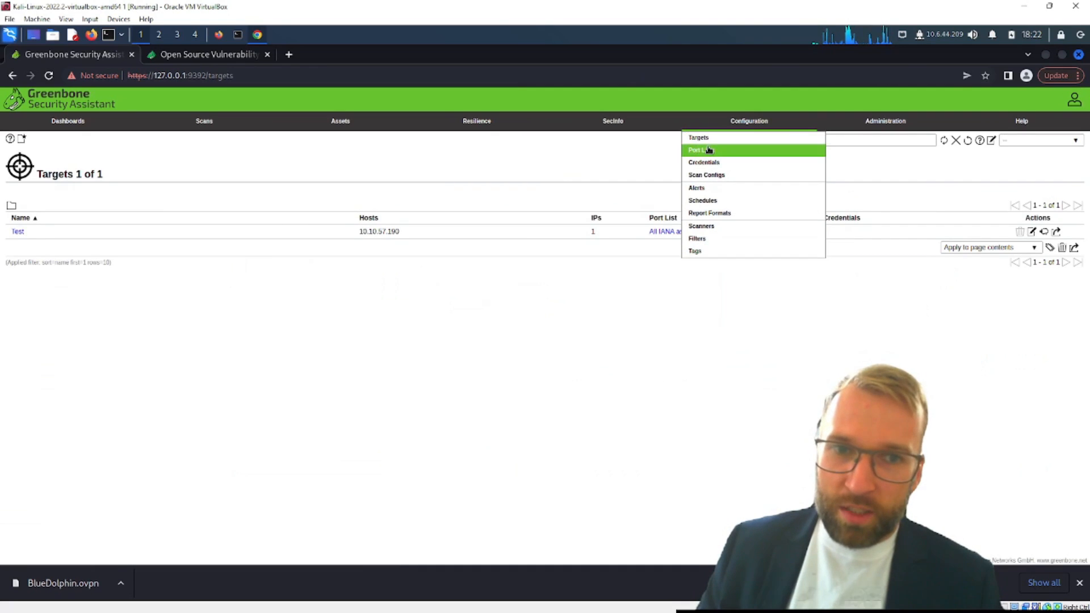
{"action": "mouse_move", "coordinate": [699, 137]}
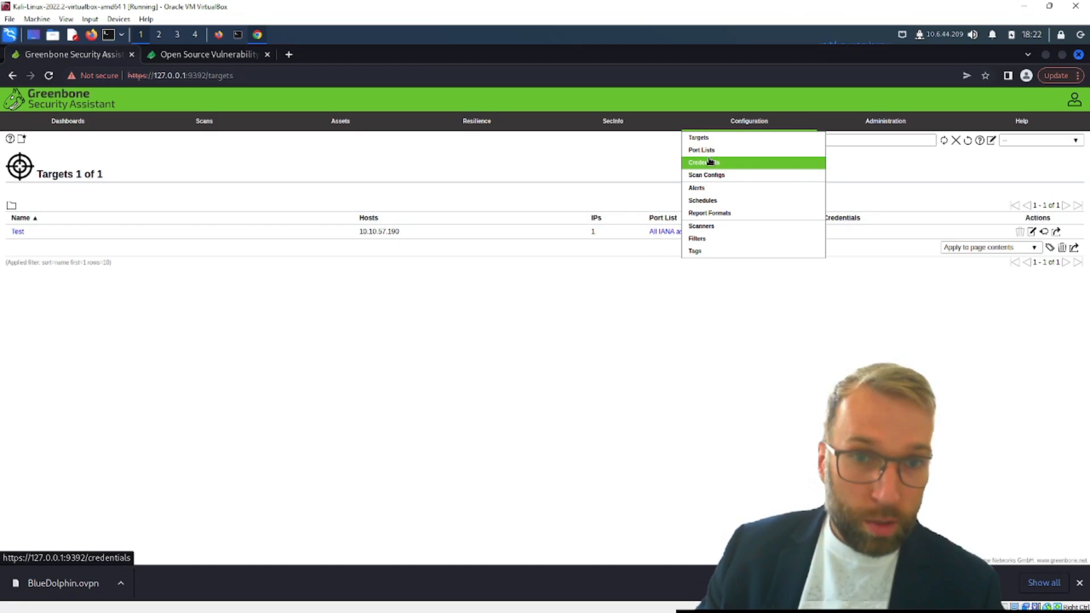
{"action": "mouse_move", "coordinate": [705, 175]}
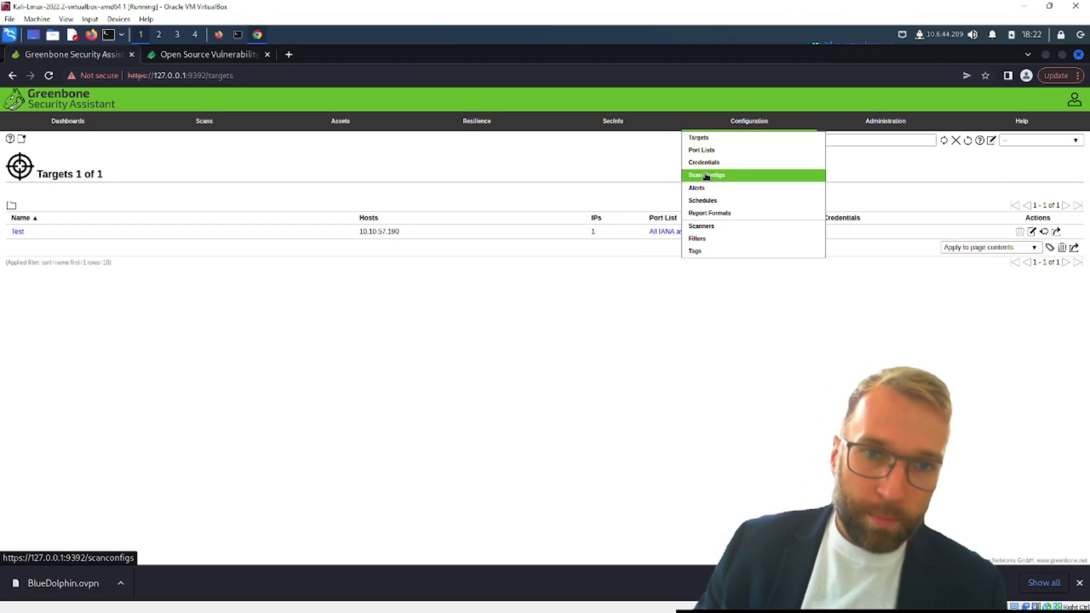
{"action": "left_click", "coordinate": [706, 174]}
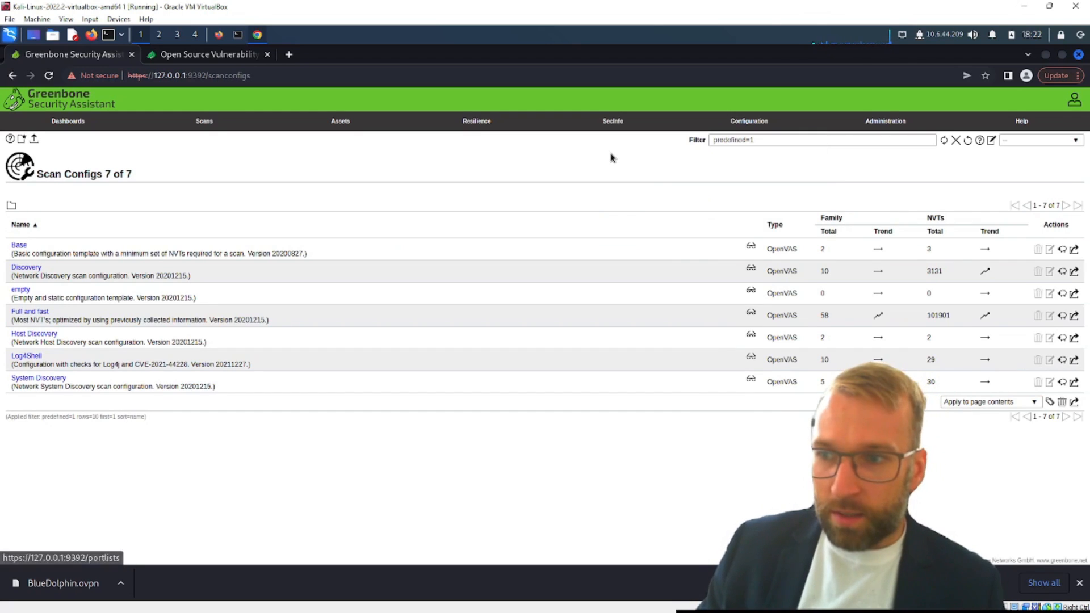
Step: Open the empty Alerts list, then cancel a New Alert form without saving
{"action": "left_click", "coordinate": [749, 120]}
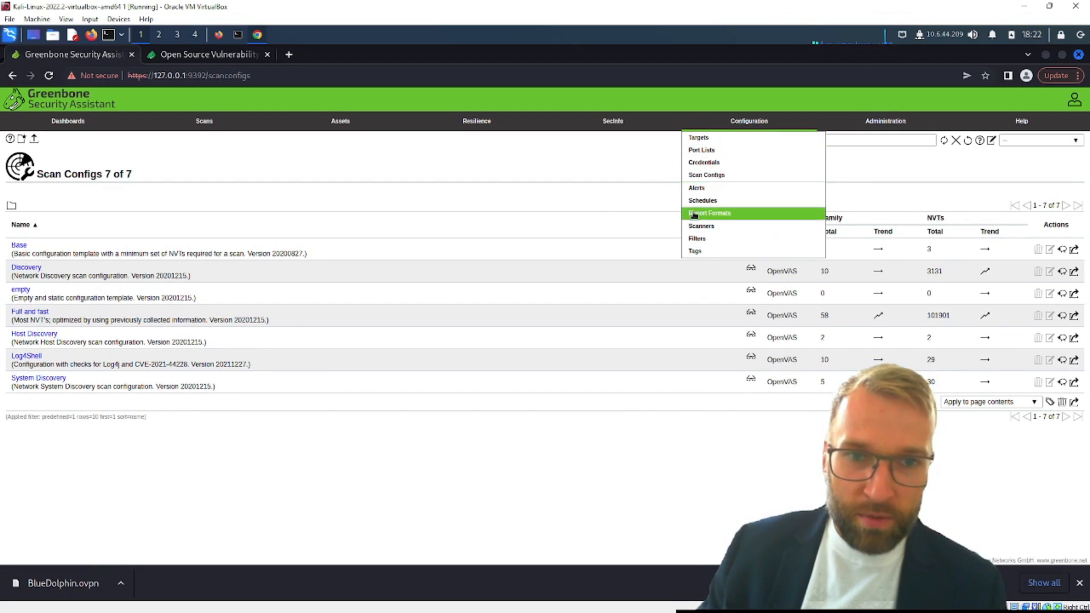
{"action": "left_click", "coordinate": [696, 188]}
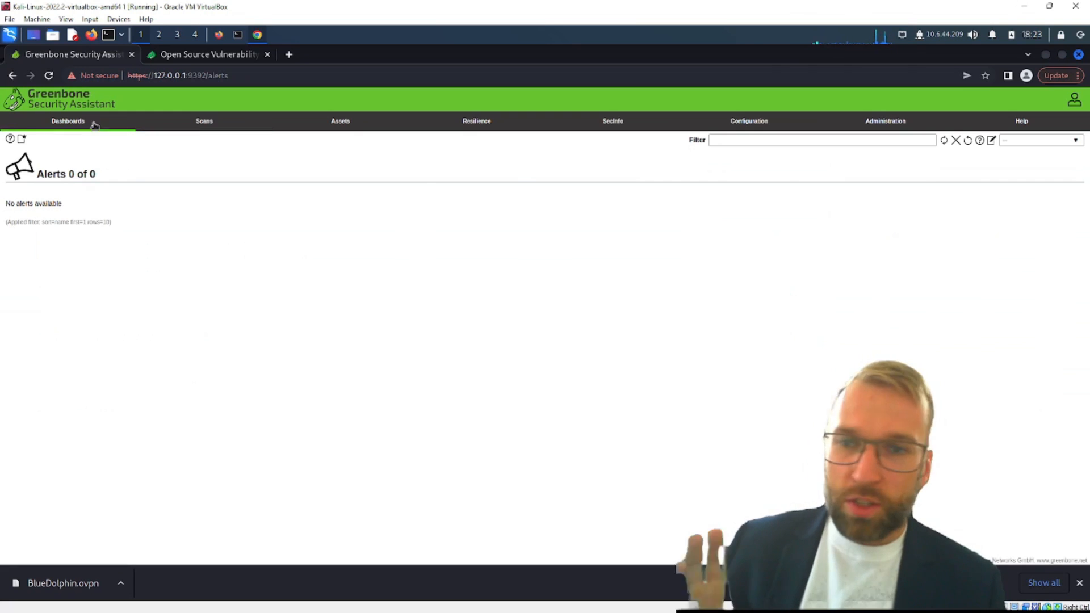
{"action": "left_click", "coordinate": [21, 139]}
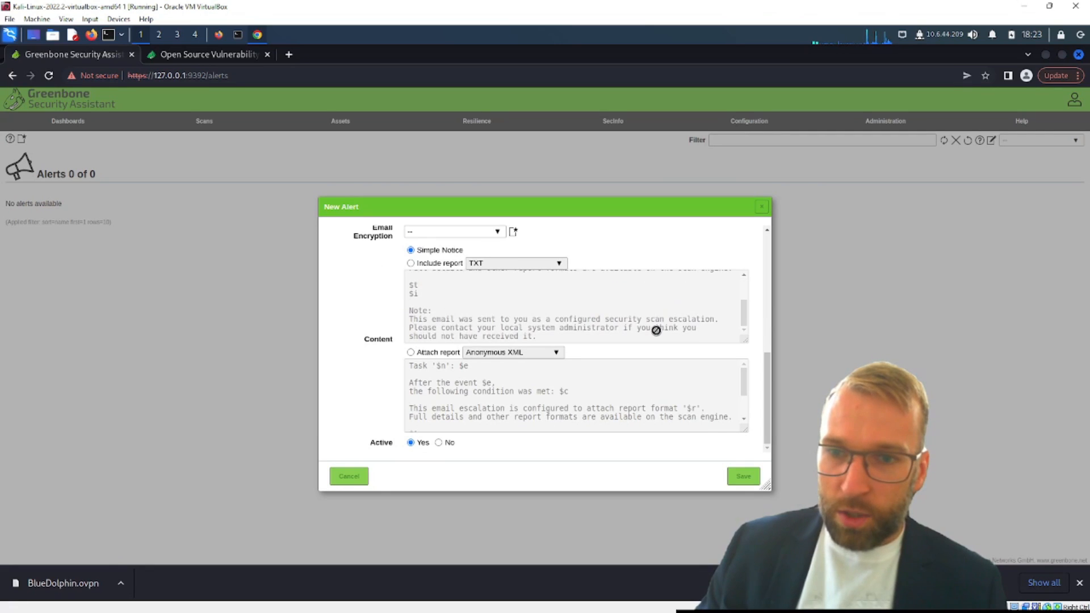
{"action": "mouse_move", "coordinate": [398, 382]}
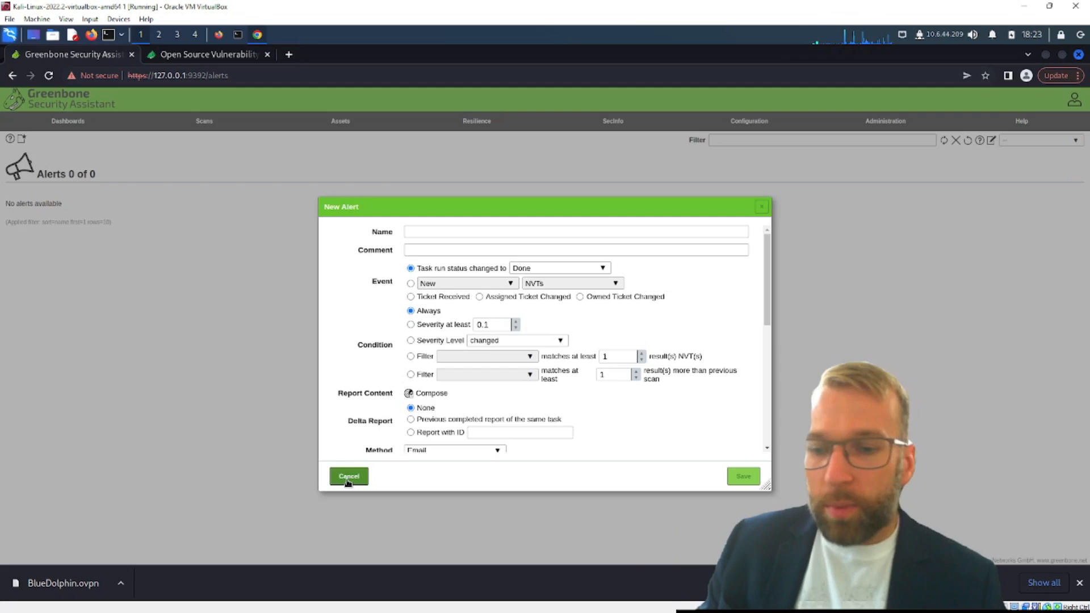
{"action": "left_click", "coordinate": [348, 476]}
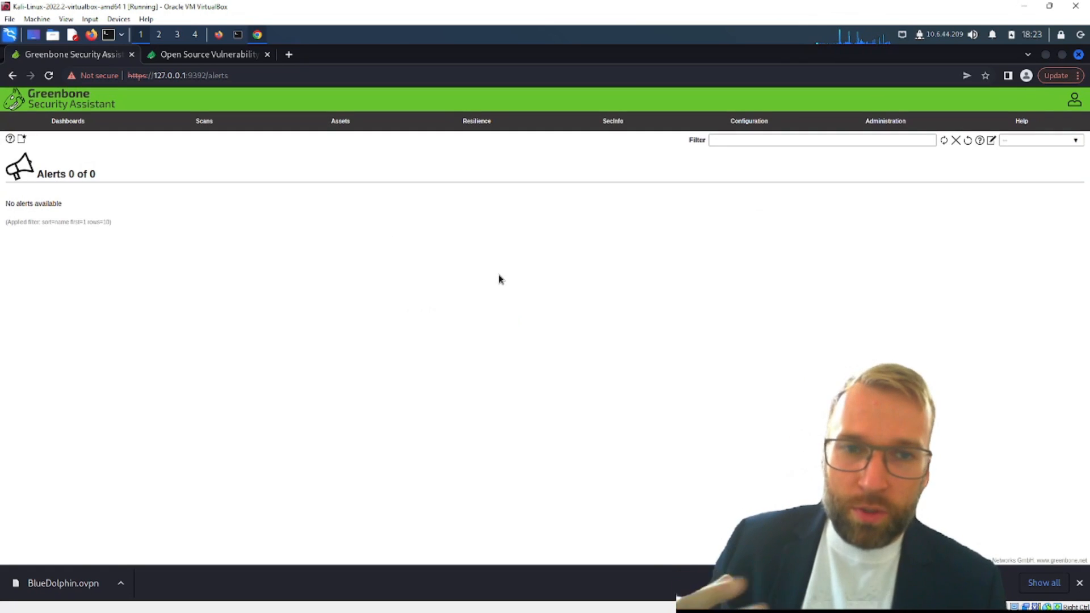
Step: Browse the Schedules list, then the Report Formats list with six formats
{"action": "left_click", "coordinate": [749, 121]}
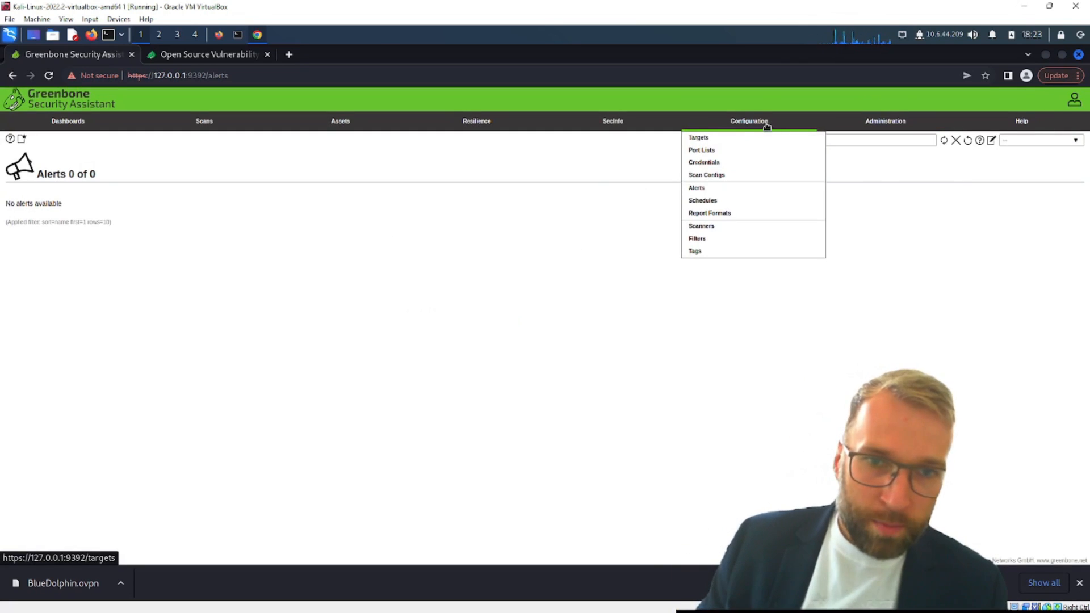
{"action": "left_click", "coordinate": [702, 201]}
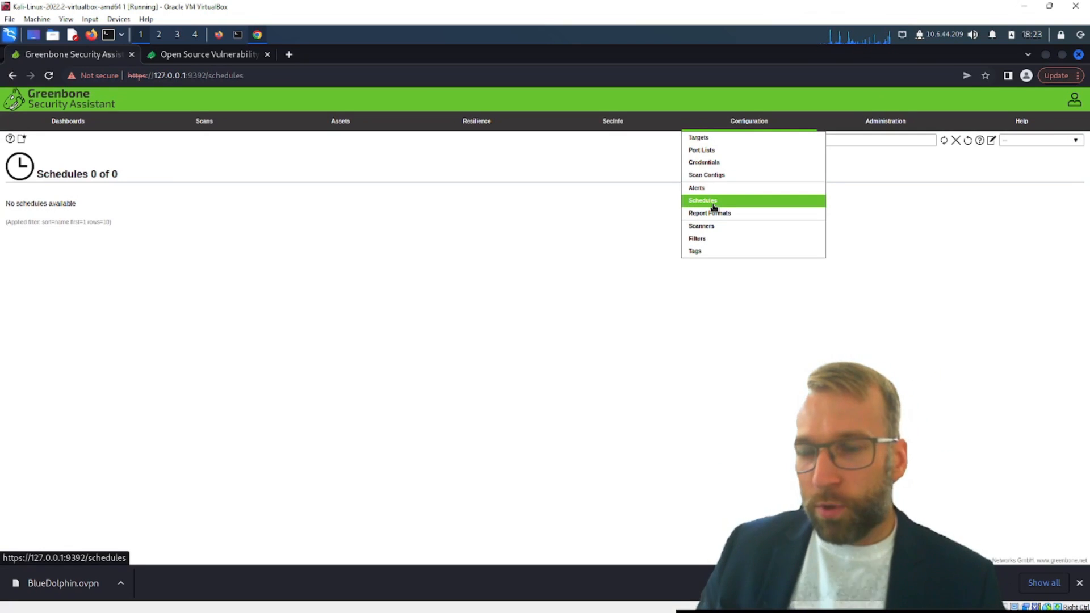
{"action": "mouse_move", "coordinate": [709, 213]}
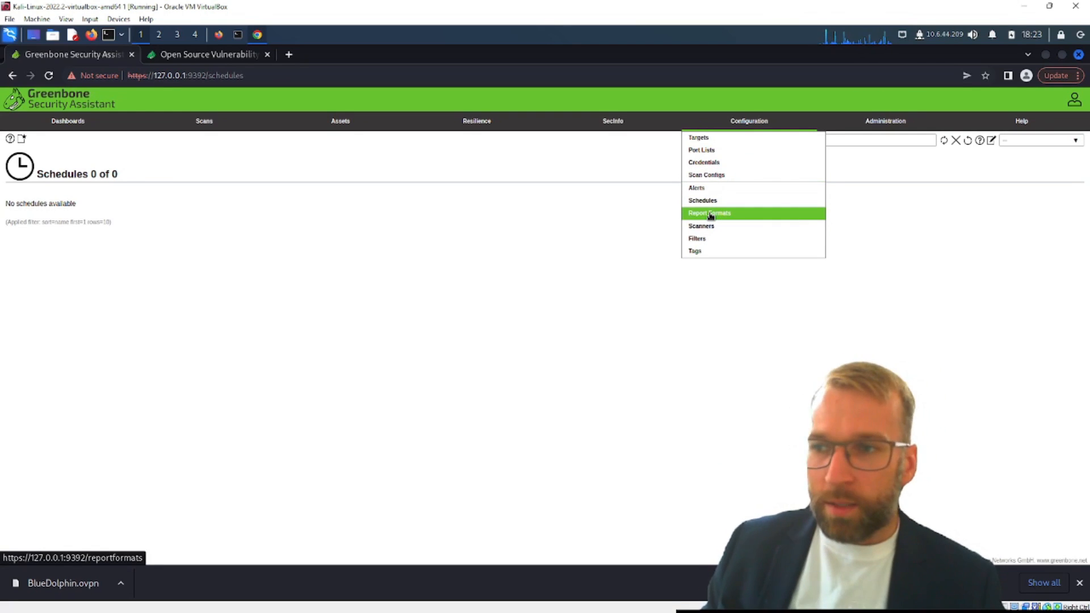
{"action": "left_click", "coordinate": [708, 213]}
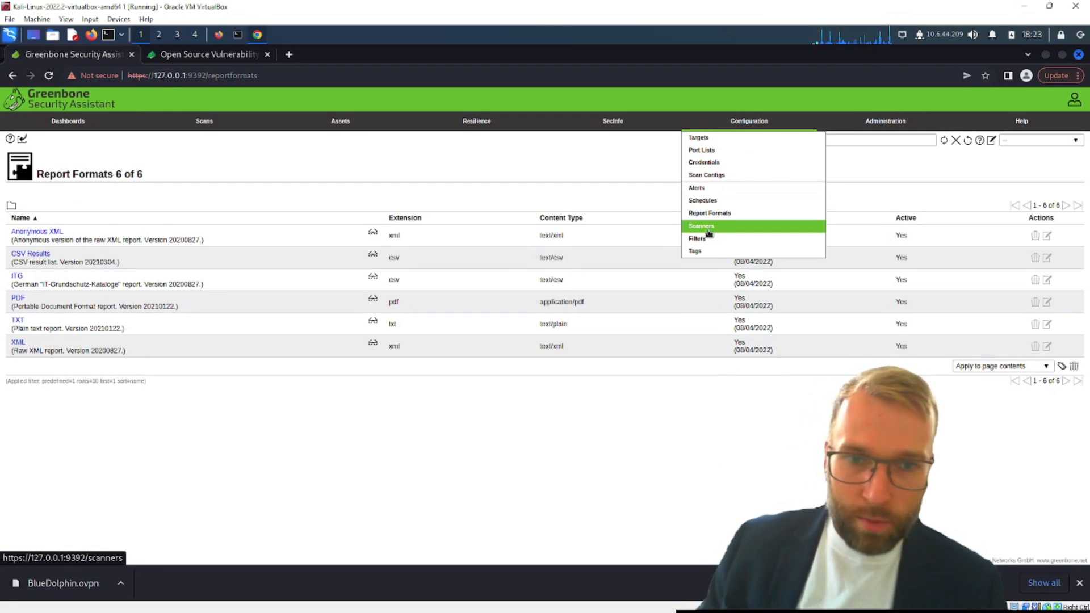
Step: View the Scanners list, expanding and collapsing the OpenVAS Default scanner details
{"action": "left_click", "coordinate": [700, 225]}
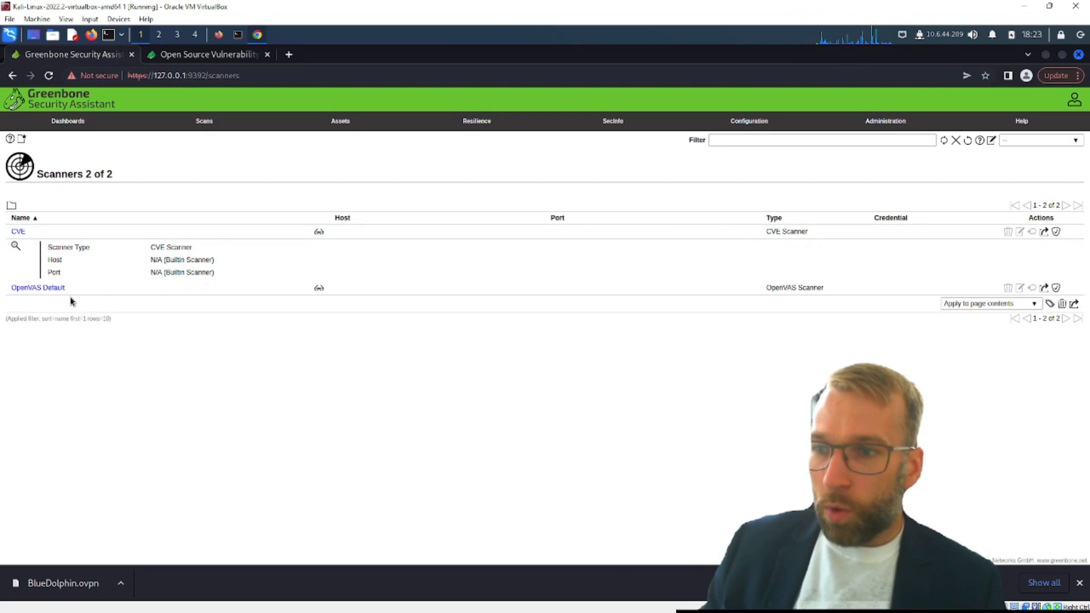
{"action": "left_click", "coordinate": [15, 287]}
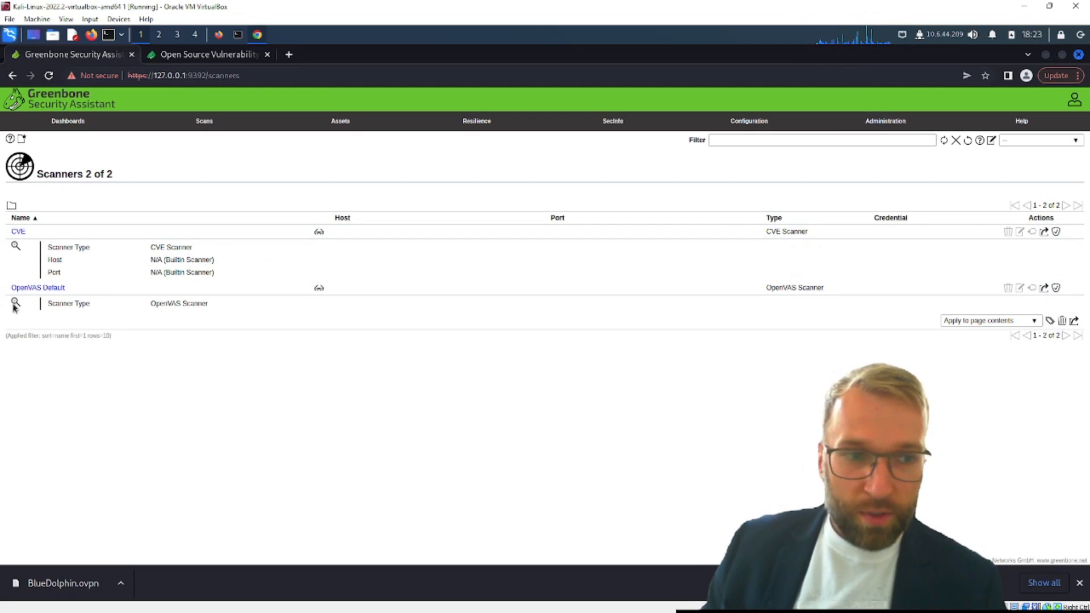
{"action": "left_click", "coordinate": [18, 231]}
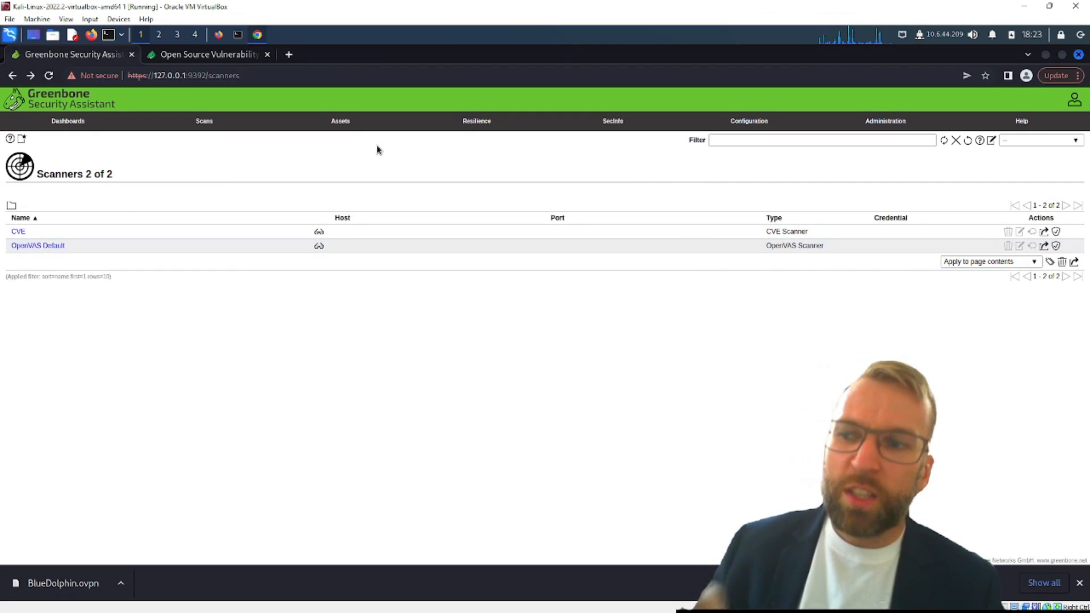
Step: Check the empty Filters page, then the Tags list showing one tag
{"action": "left_click", "coordinate": [885, 120]}
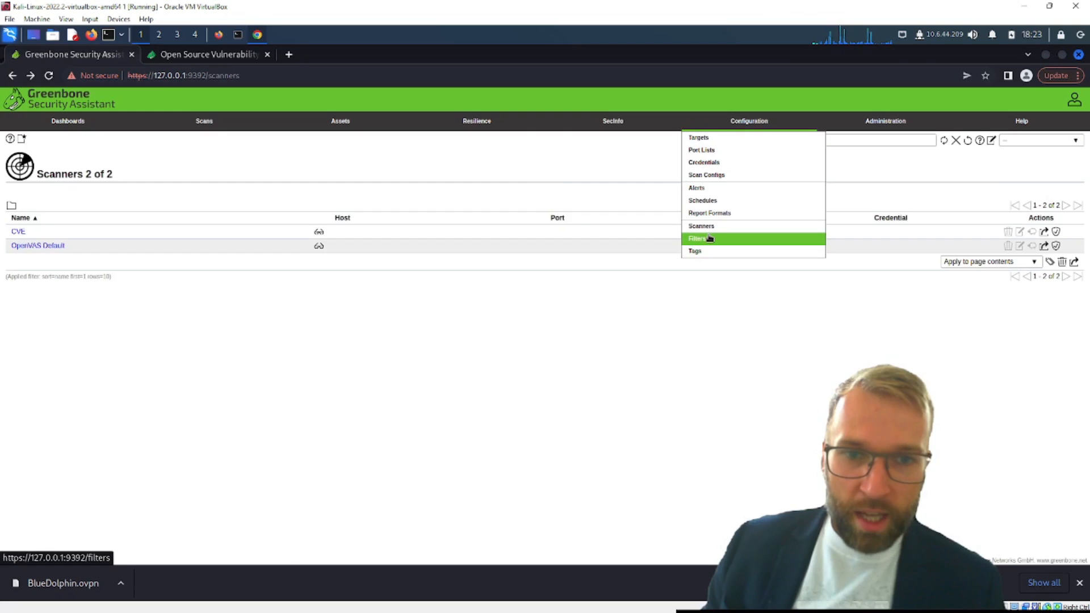
{"action": "left_click", "coordinate": [697, 239]}
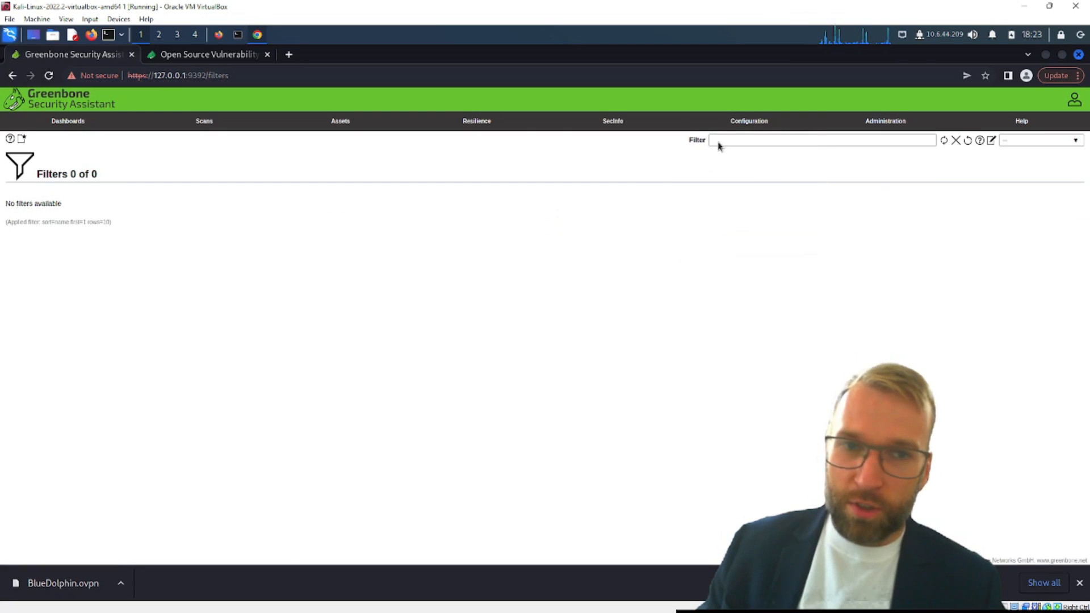
{"action": "left_click", "coordinate": [749, 120]}
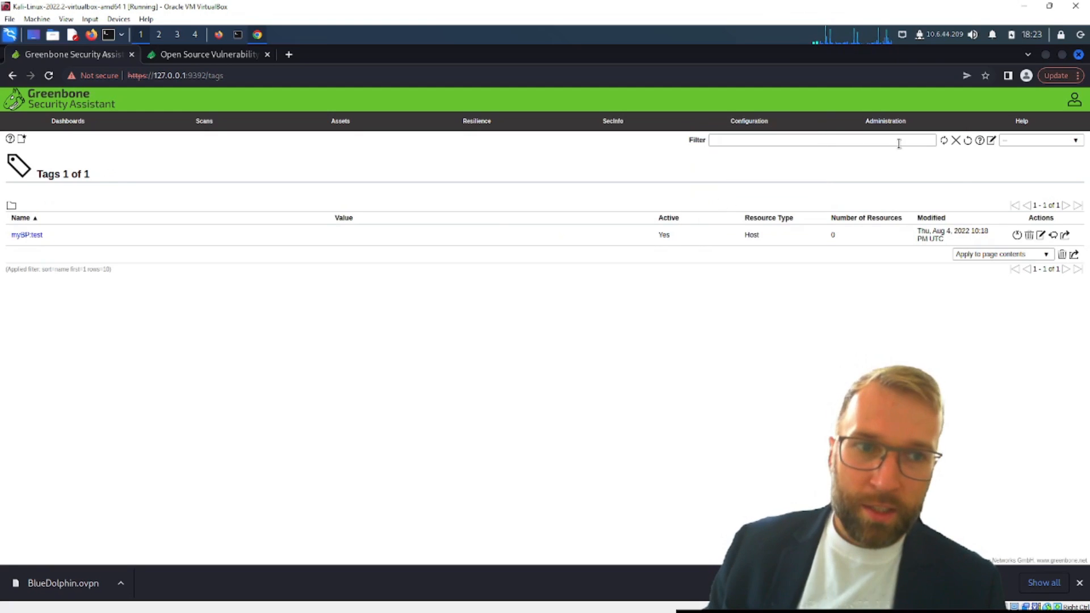
Step: View the Performance report page, then the Trashcan with all items at zero
{"action": "left_click", "coordinate": [885, 121]}
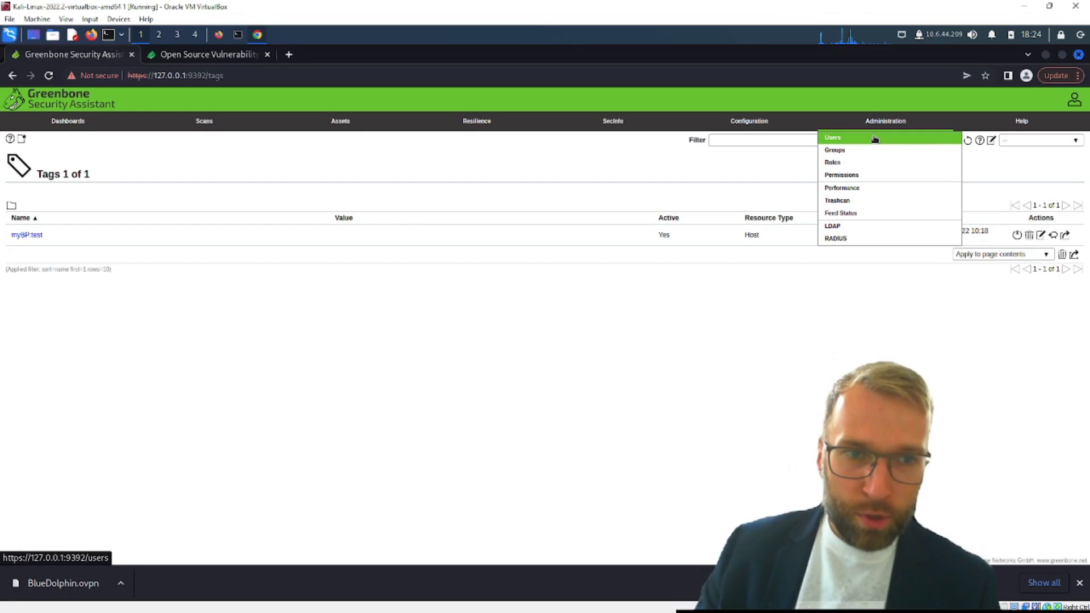
{"action": "left_click", "coordinate": [841, 188]}
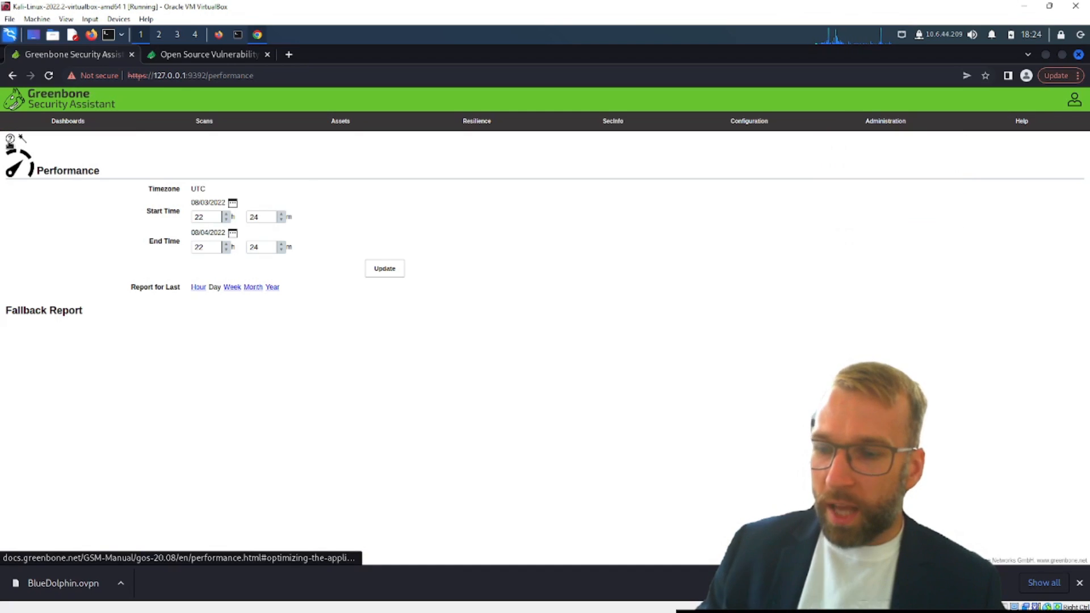
{"action": "left_click", "coordinate": [884, 120]}
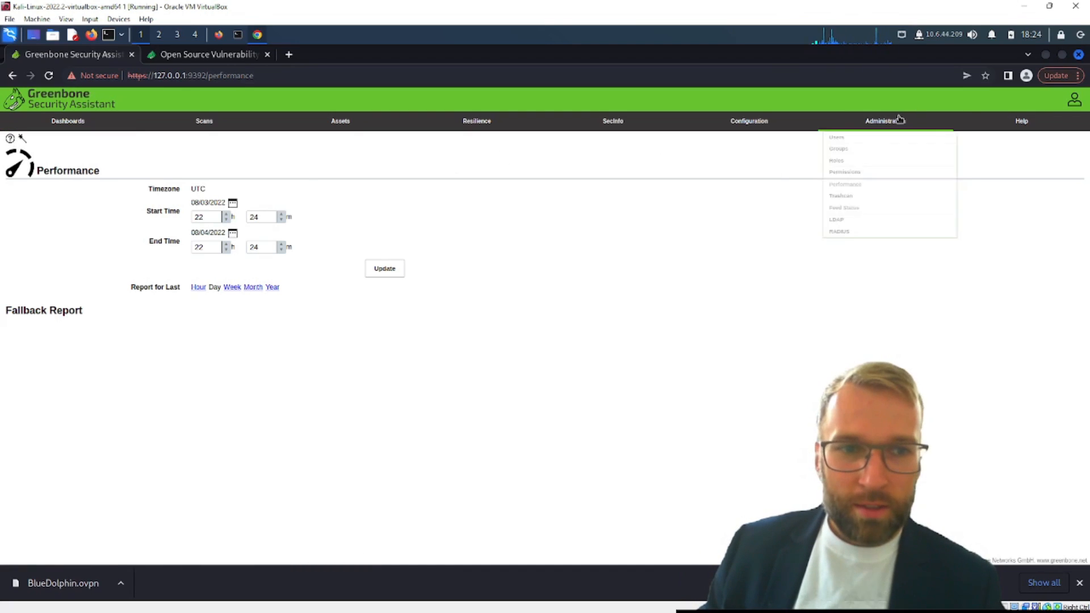
{"action": "left_click", "coordinate": [841, 195]}
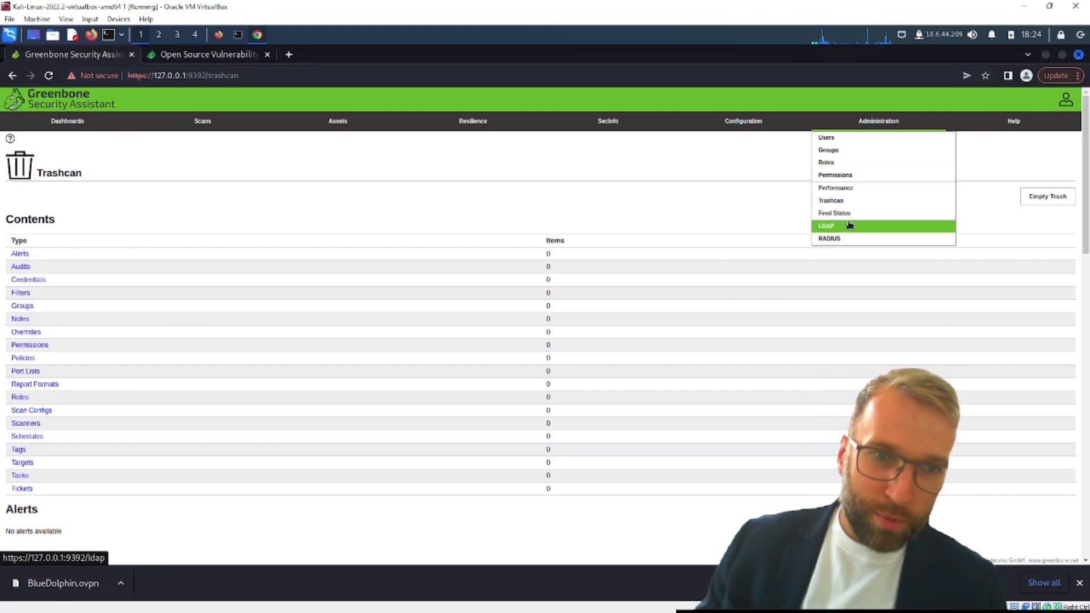
Step: Check the disabled LDAP and RADIUS authentication pages, then show the account options
{"action": "left_click", "coordinate": [834, 213]}
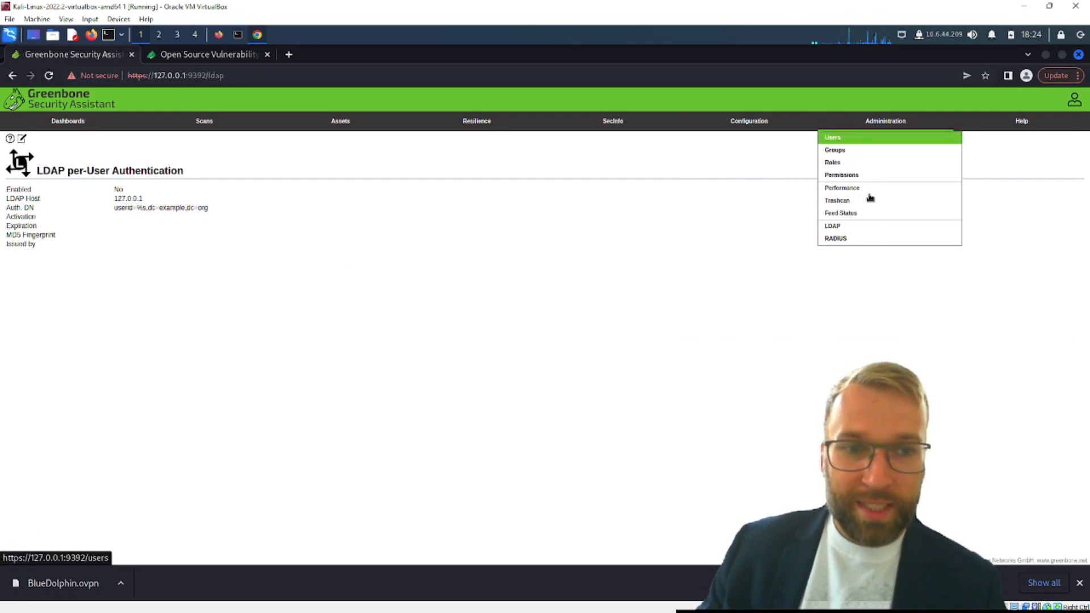
{"action": "left_click", "coordinate": [835, 239]}
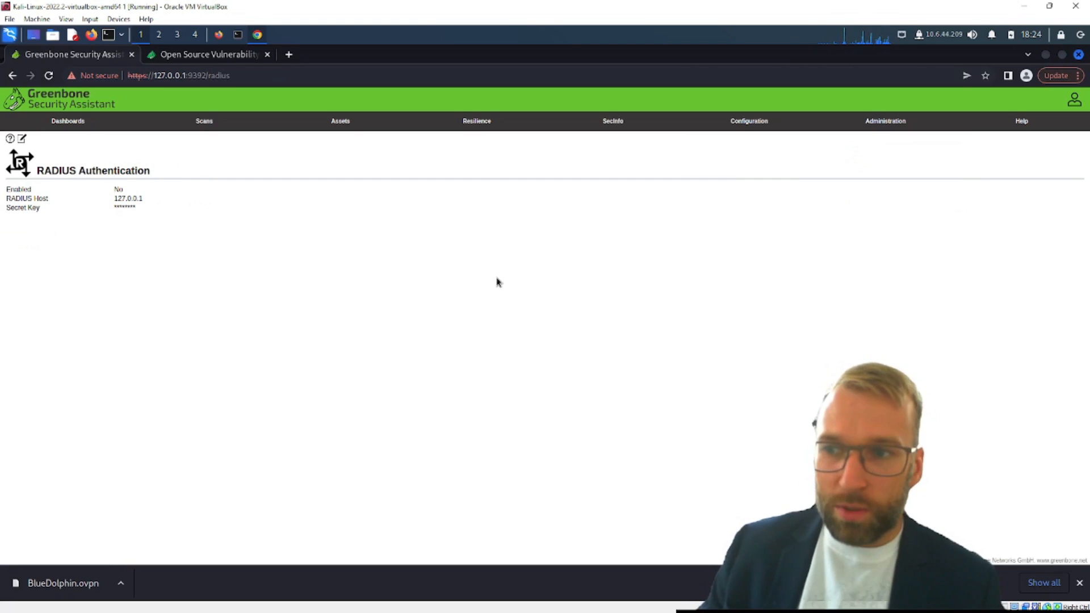
{"action": "left_click", "coordinate": [1074, 98]}
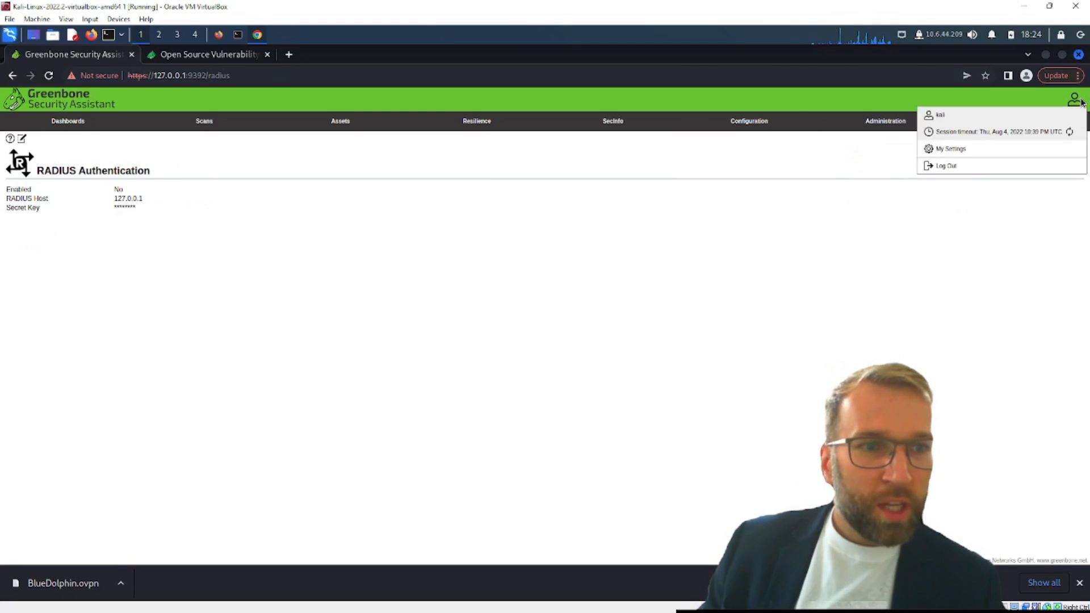